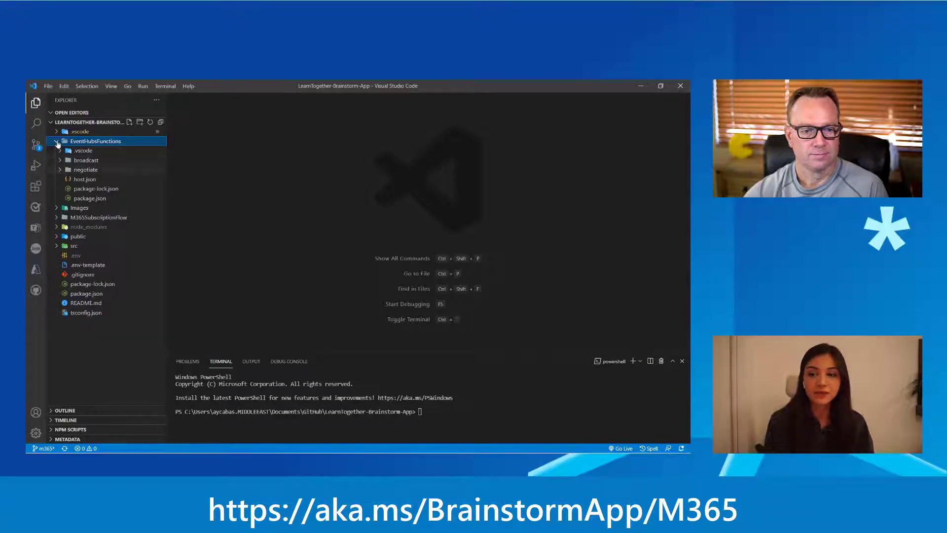
- Expand the negotiate folder and review a binding in its function.json
{"action": "left_click", "coordinate": [86, 170]}
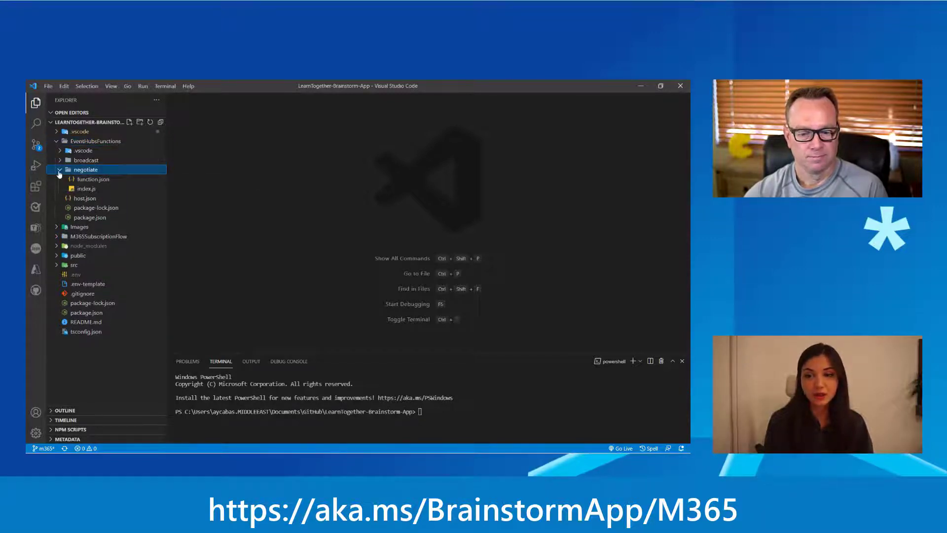
{"action": "left_click", "coordinate": [94, 179]}
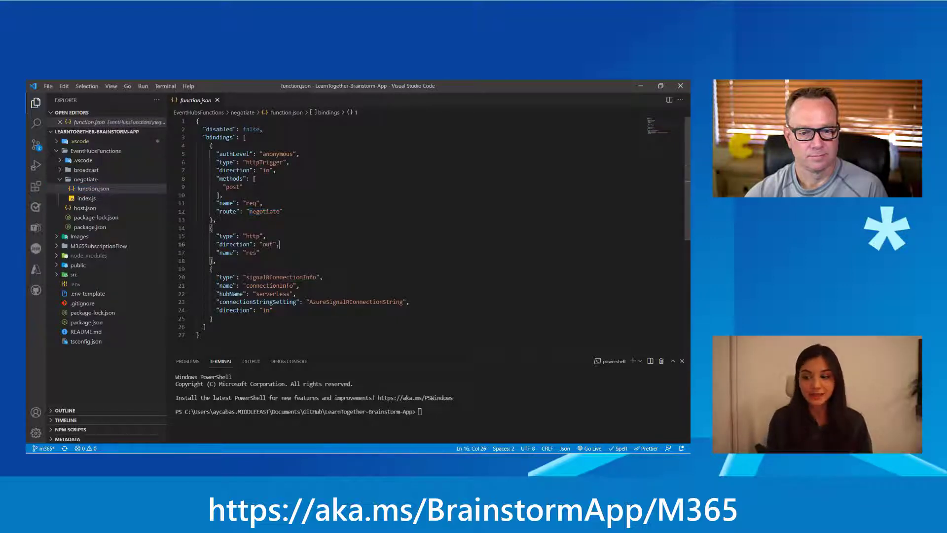
{"action": "double_click", "coordinate": [281, 276]}
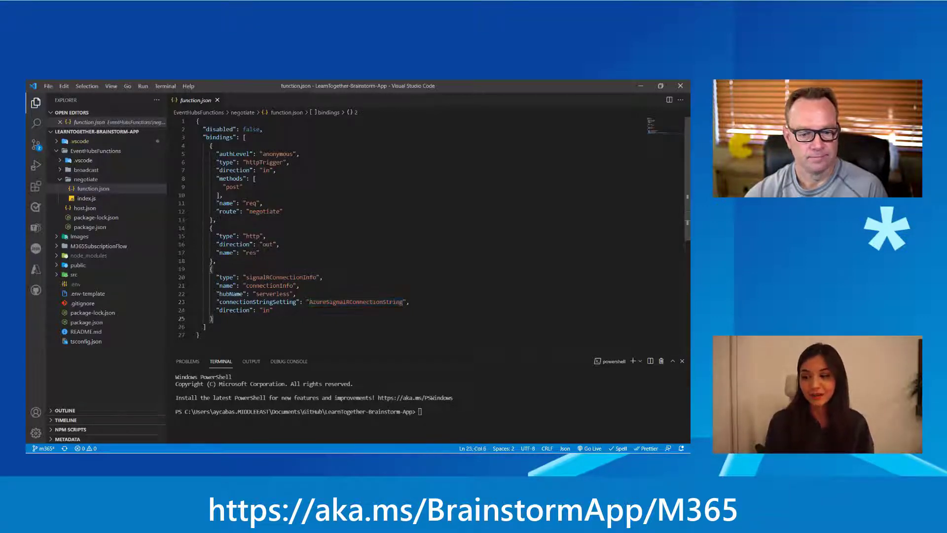
- Review negotiate's index.js, highlighting the returned connectionInfo, then collapse the folder
{"action": "left_click", "coordinate": [87, 198]}
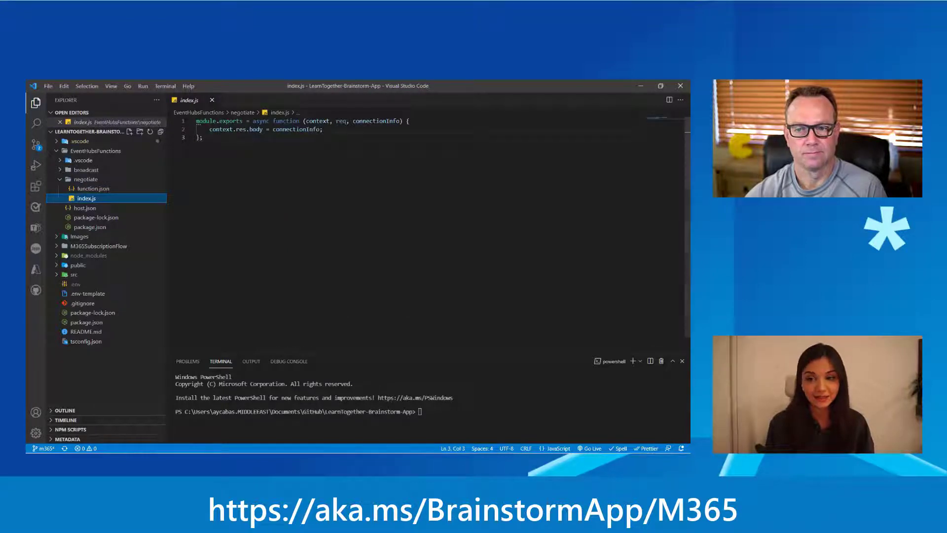
{"action": "double_click", "coordinate": [296, 129]}
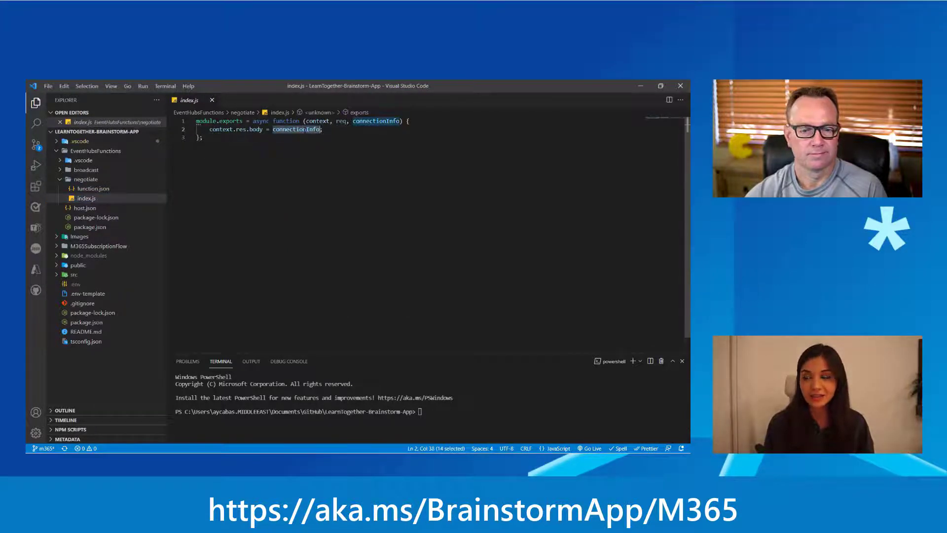
{"action": "left_click", "coordinate": [85, 179]}
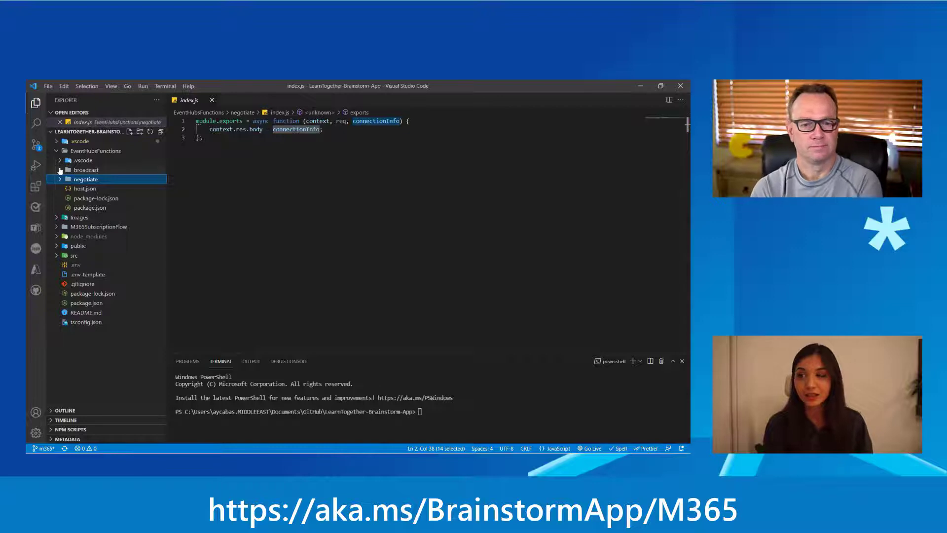
- Review broadcast's signalRMessages binding, then highlight eventHubMessages in its index.js
{"action": "left_click", "coordinate": [86, 170]}
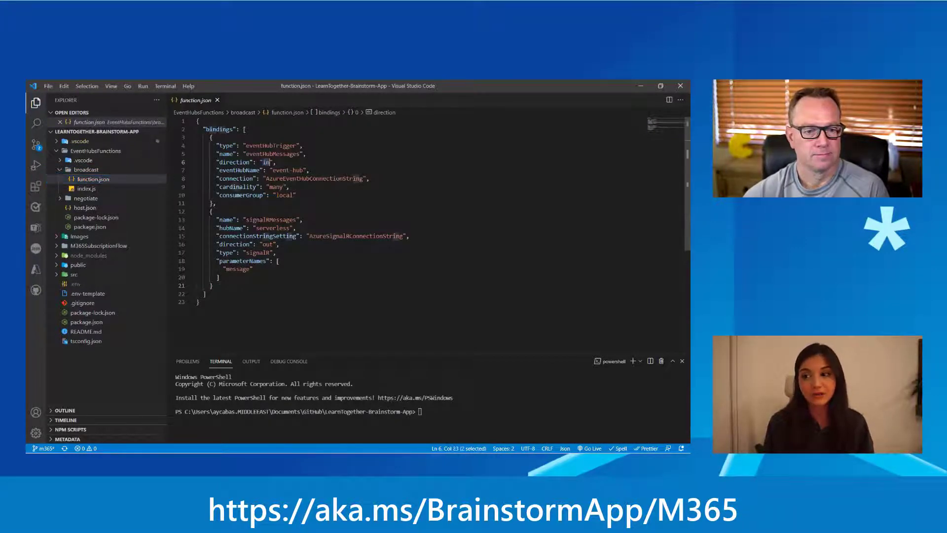
{"action": "double_click", "coordinate": [270, 145]}
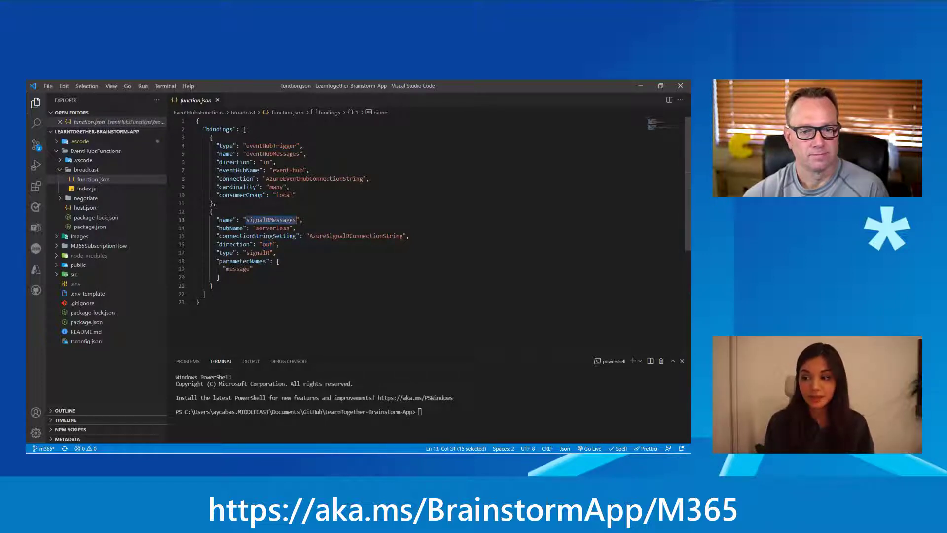
{"action": "left_click", "coordinate": [86, 187]}
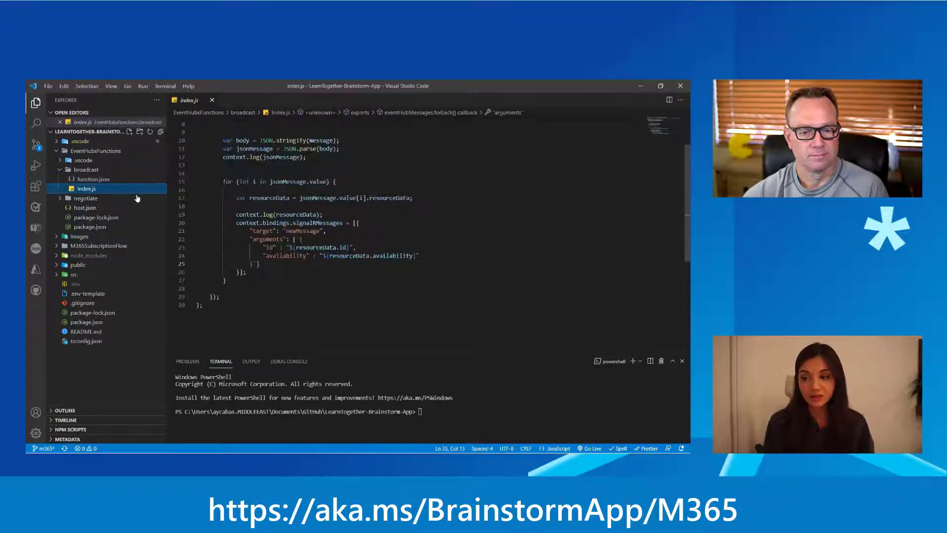
{"action": "scroll", "scroll_direction": "up", "scroll_amount": 3}
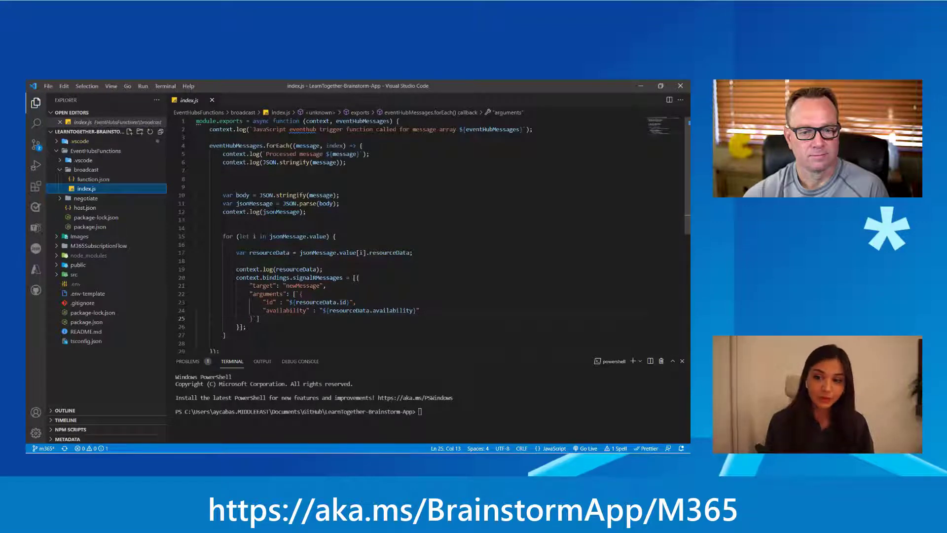
{"action": "double_click", "coordinate": [362, 121]}
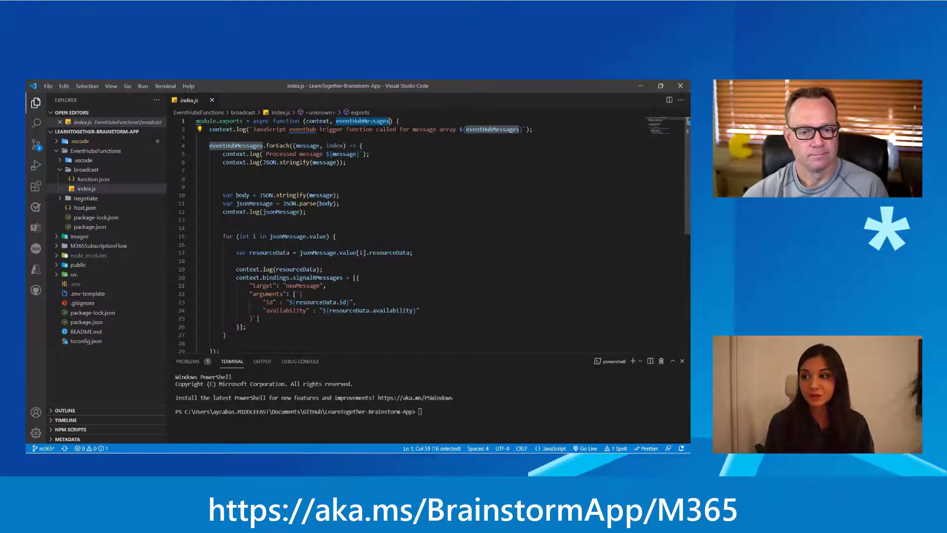
- Highlight the resourceData uses and the arguments sent to SignalR in broadcast's index.js
{"action": "left_click", "coordinate": [199, 170]}
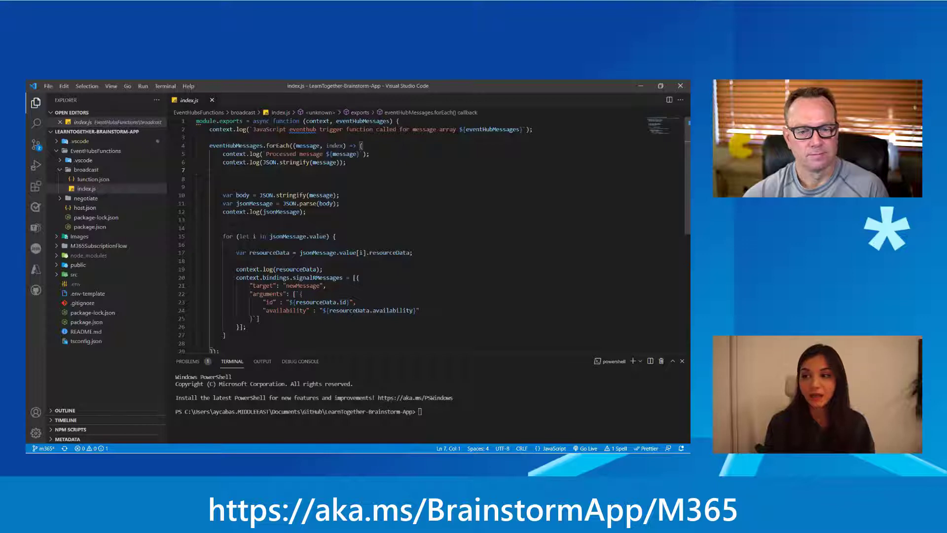
{"action": "scroll", "scroll_direction": "down", "scroll_amount": 3}
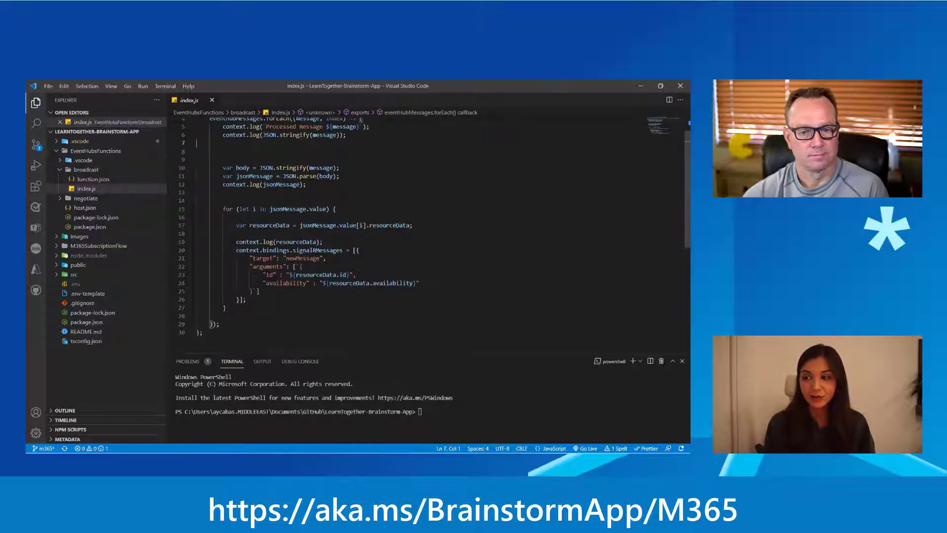
{"action": "double_click", "coordinate": [270, 225]}
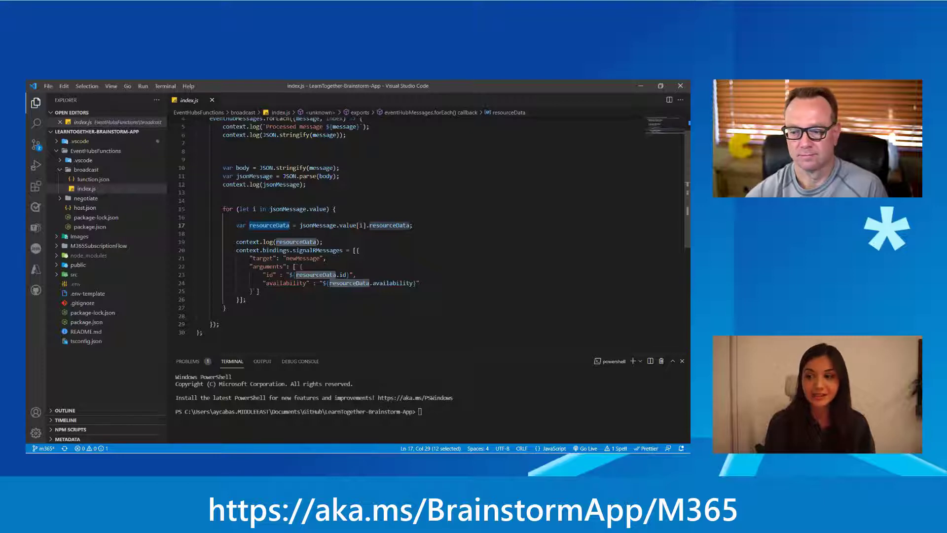
{"action": "left_click", "coordinate": [246, 274]}
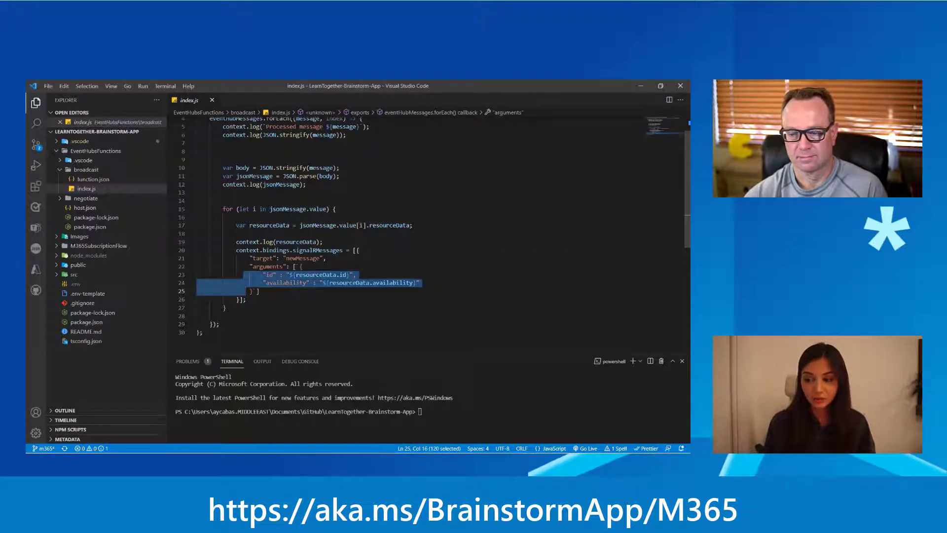
{"action": "left_click", "coordinate": [205, 316]}
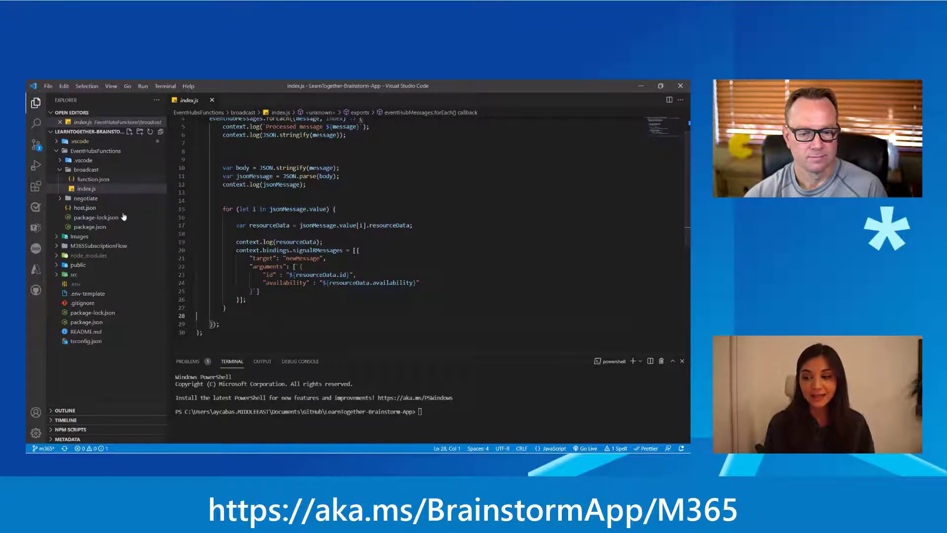
- Create a new local.settings.json file inside EventHubsFunctions
{"action": "right_click", "coordinate": [96, 150]}
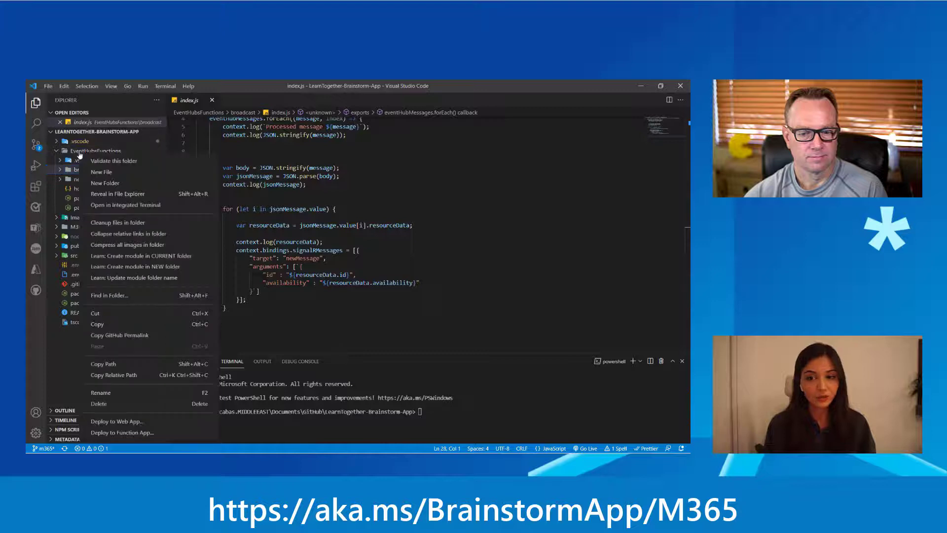
{"action": "left_click", "coordinate": [101, 172]}
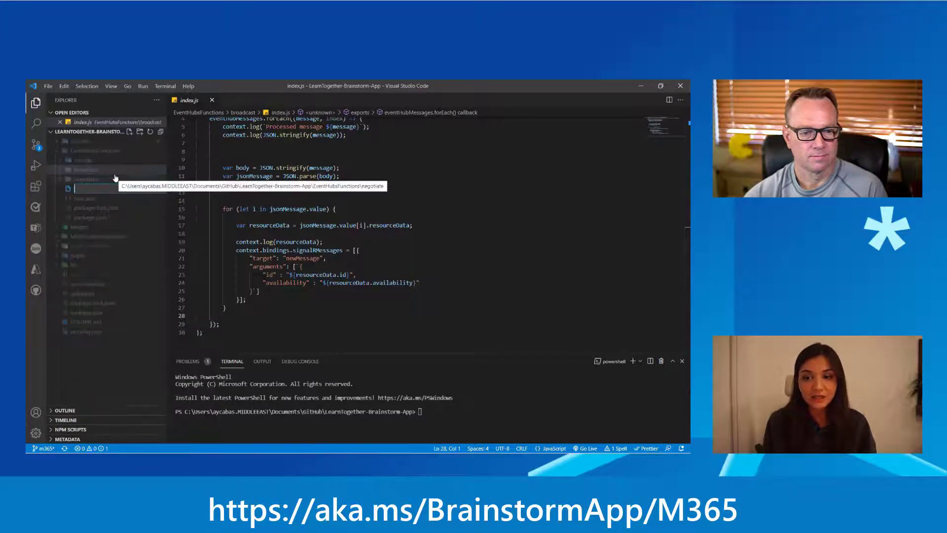
{"action": "type", "text": "local."}
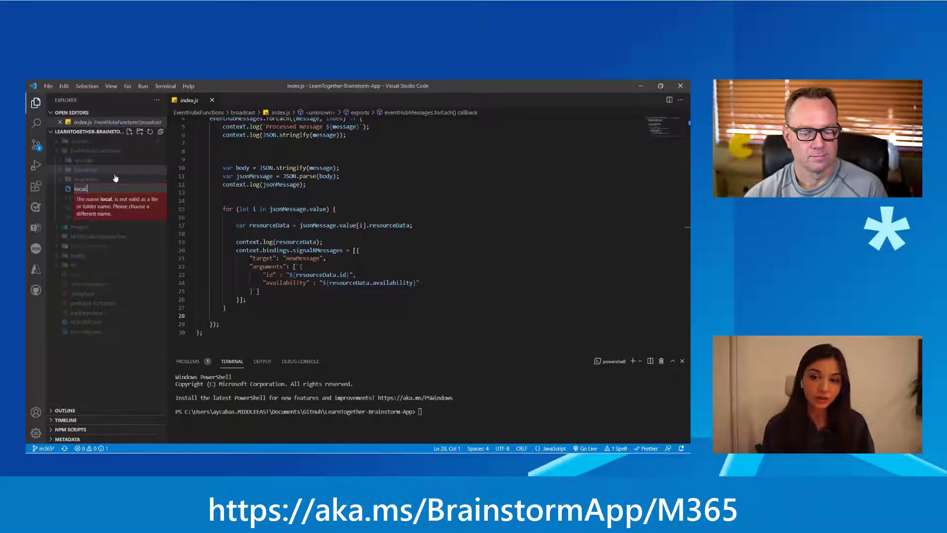
{"action": "type", "text": ".st"}
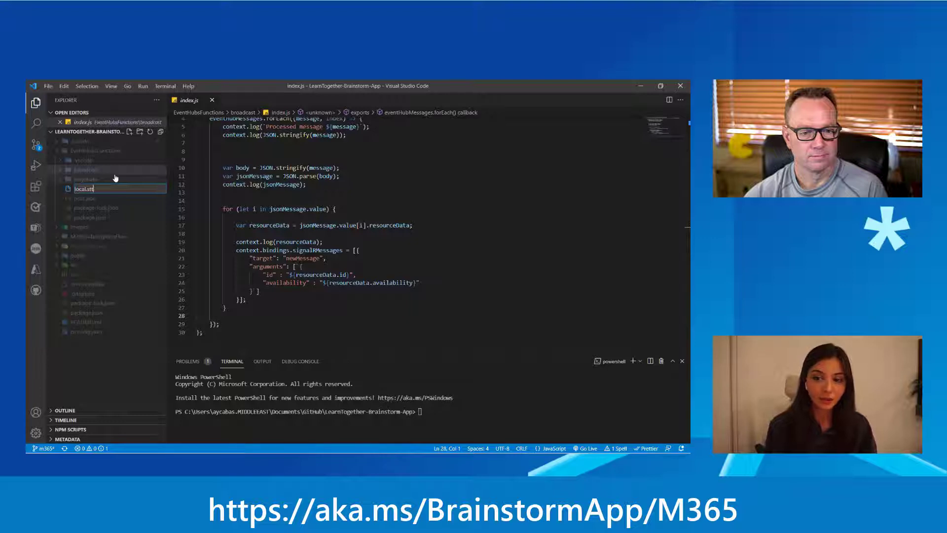
{"action": "type", "text": "tings.json"}
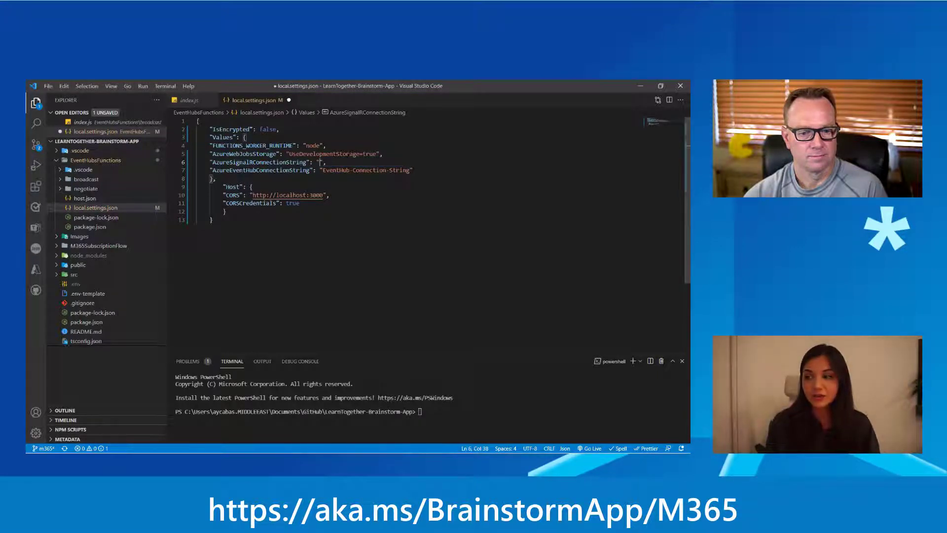
- Paste the SignalR connection string, then open the BrainstormApp-EventHubs namespace in Azure
{"action": "type", "text": "Endpoint=https://brainstormapp-signalr.service.signalr.net;AccessKey=pz"}
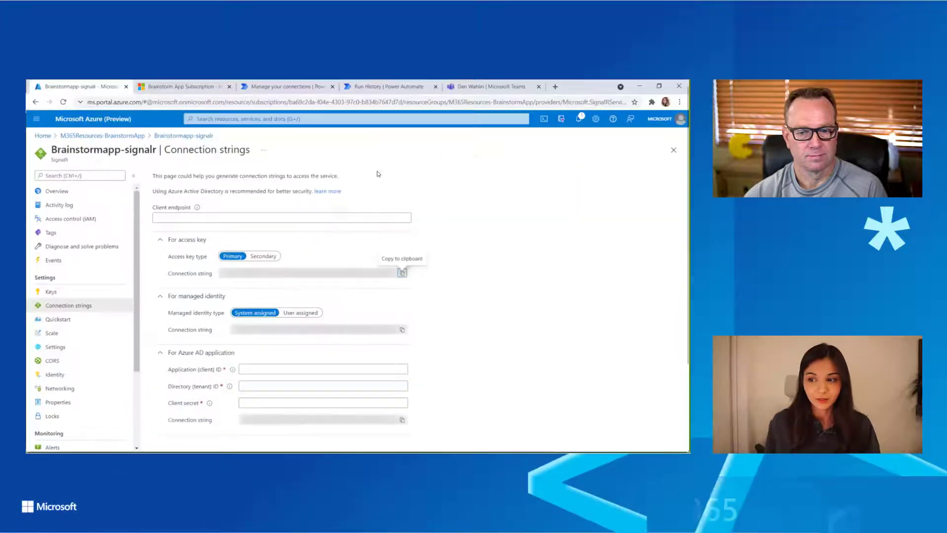
{"action": "left_click", "coordinate": [102, 135]}
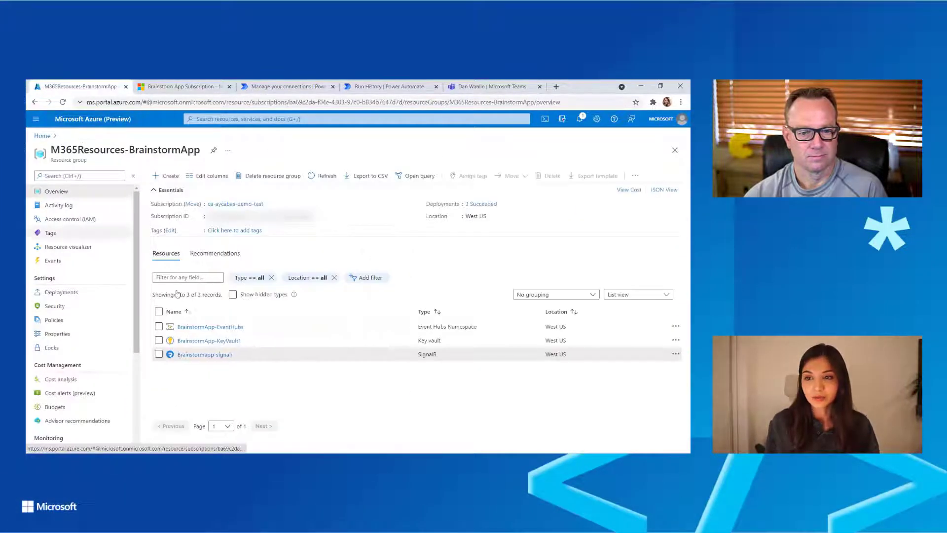
{"action": "left_click", "coordinate": [208, 326]}
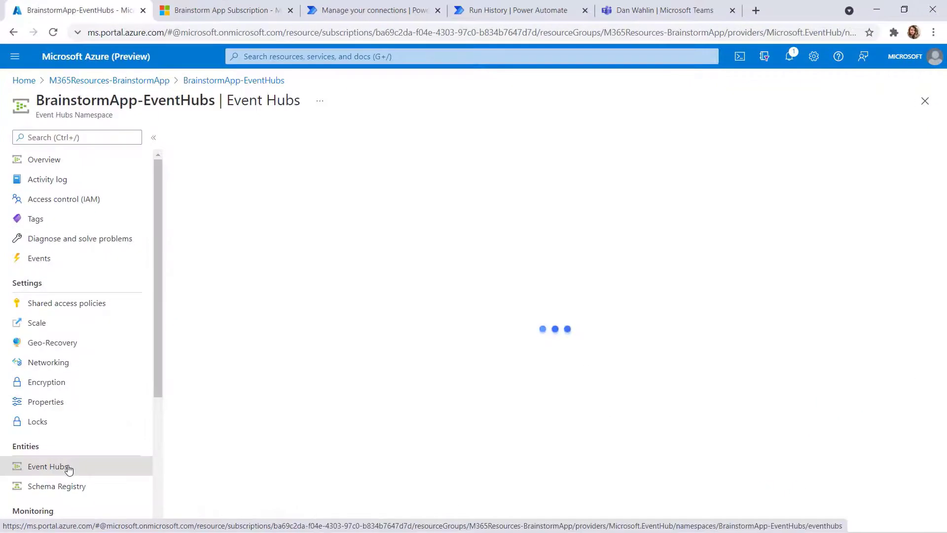
- Go to the shared access policies of the presence-eventhub instance
{"action": "left_click", "coordinate": [48, 466]}
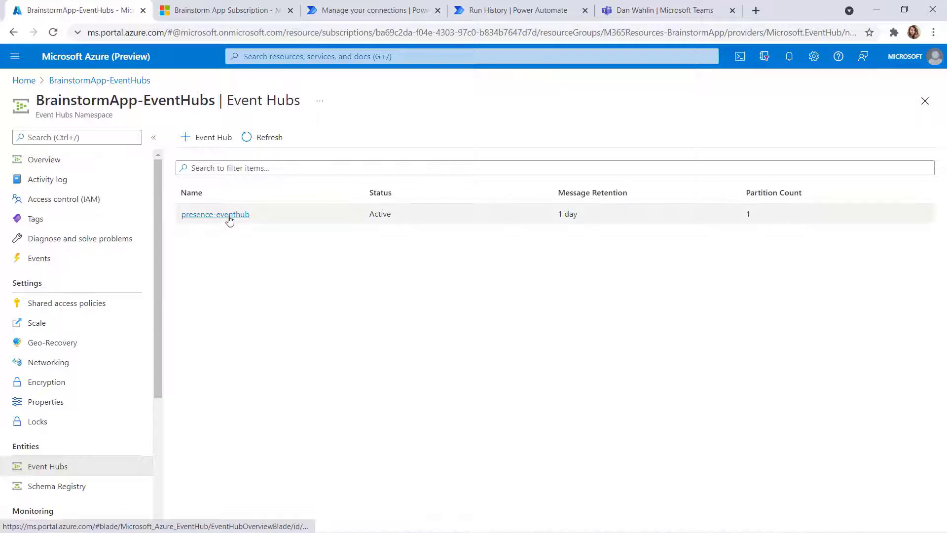
{"action": "left_click", "coordinate": [215, 213]}
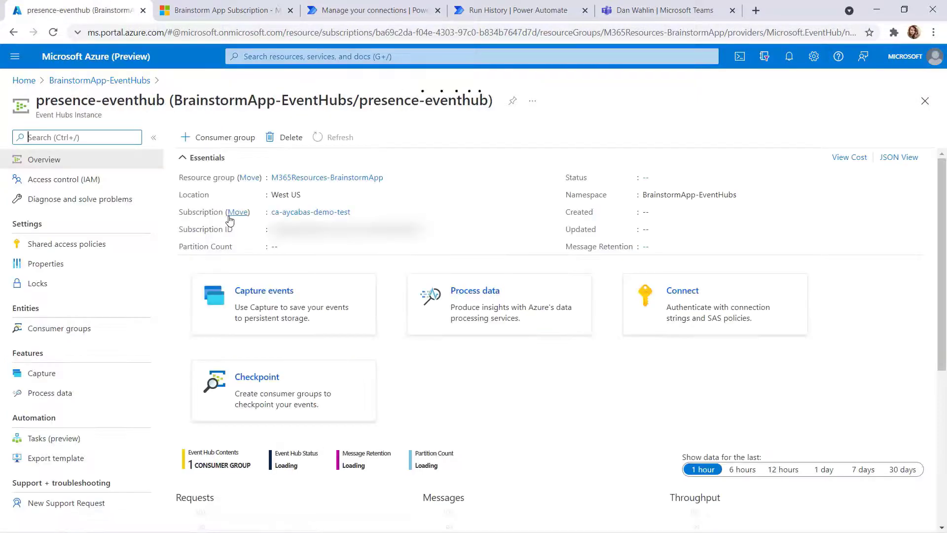
{"action": "left_click", "coordinate": [339, 137]}
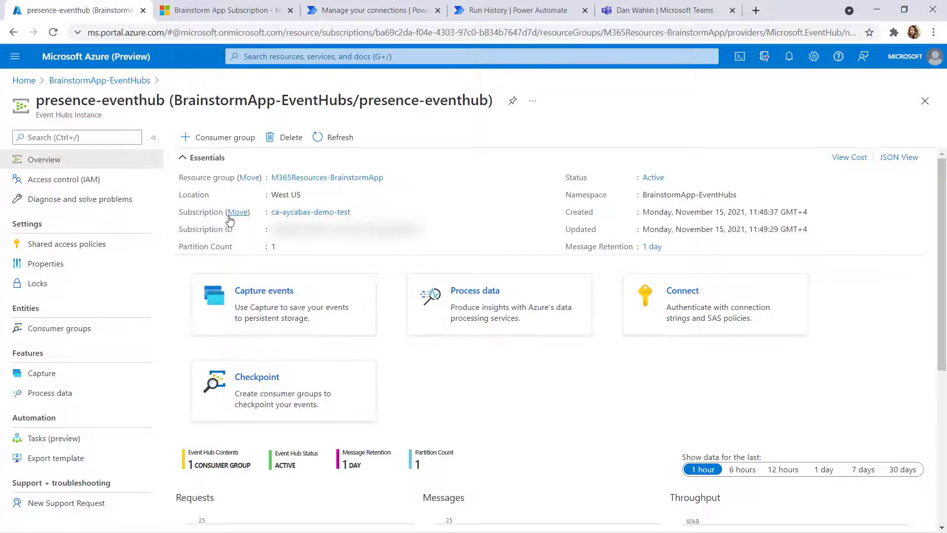
{"action": "left_click", "coordinate": [66, 243]}
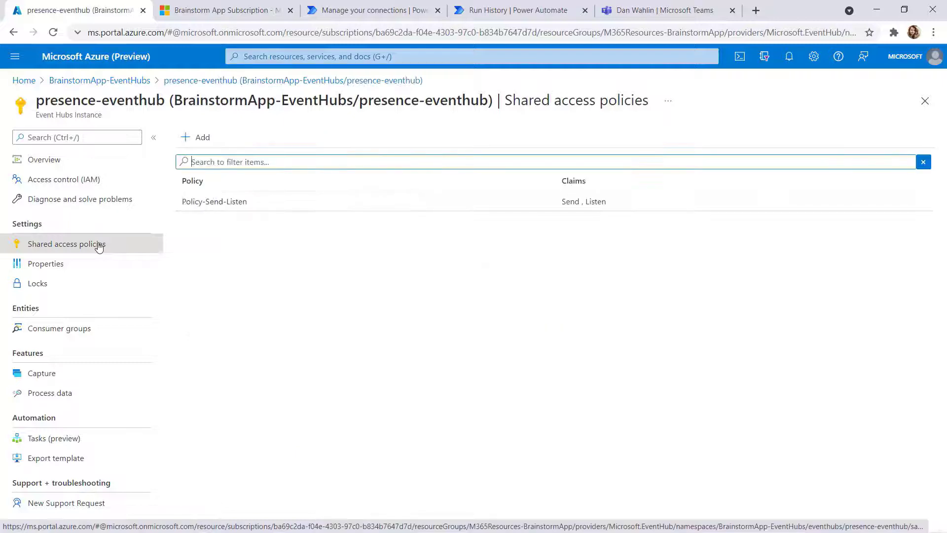
- Create the localFunctions Send/Listen policy and copy its primary connection string
{"action": "left_click", "coordinate": [201, 137]}
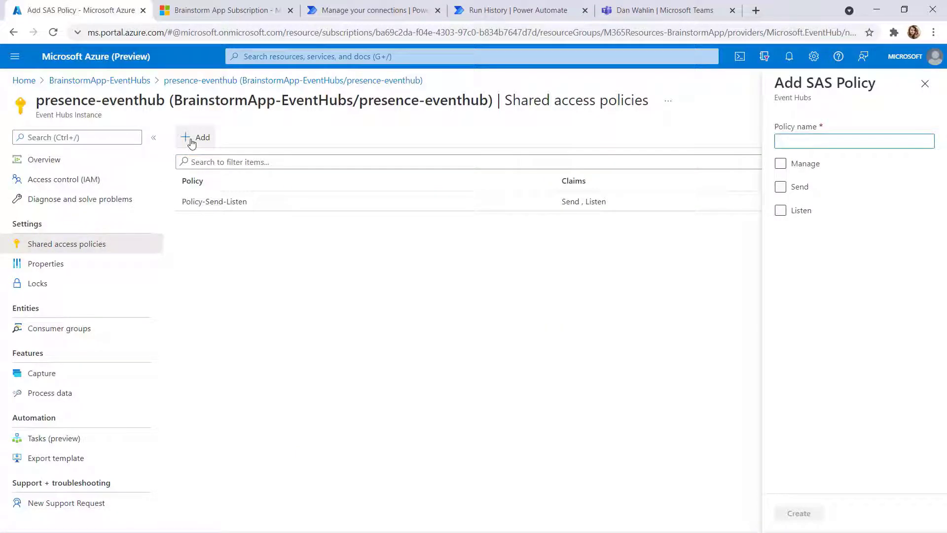
{"action": "type", "text": "loo"}
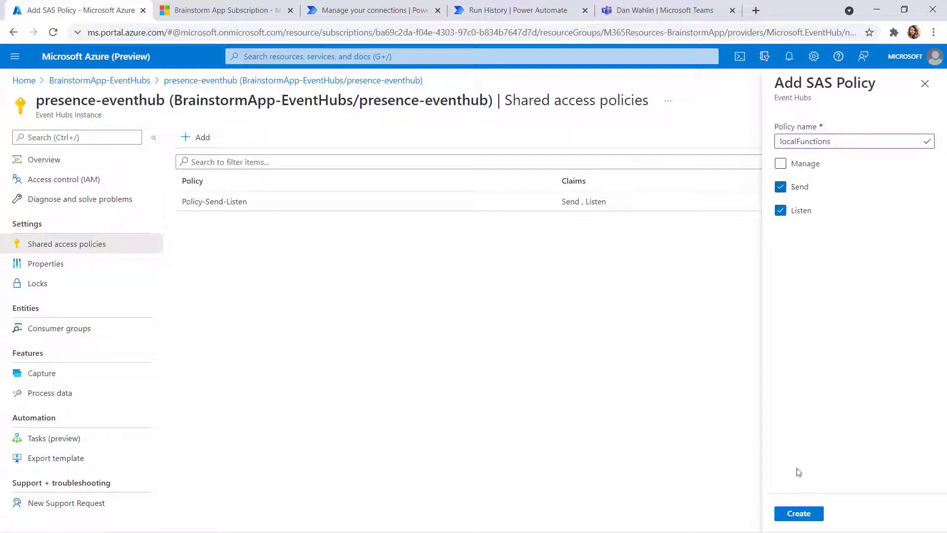
{"action": "left_click", "coordinate": [798, 513]}
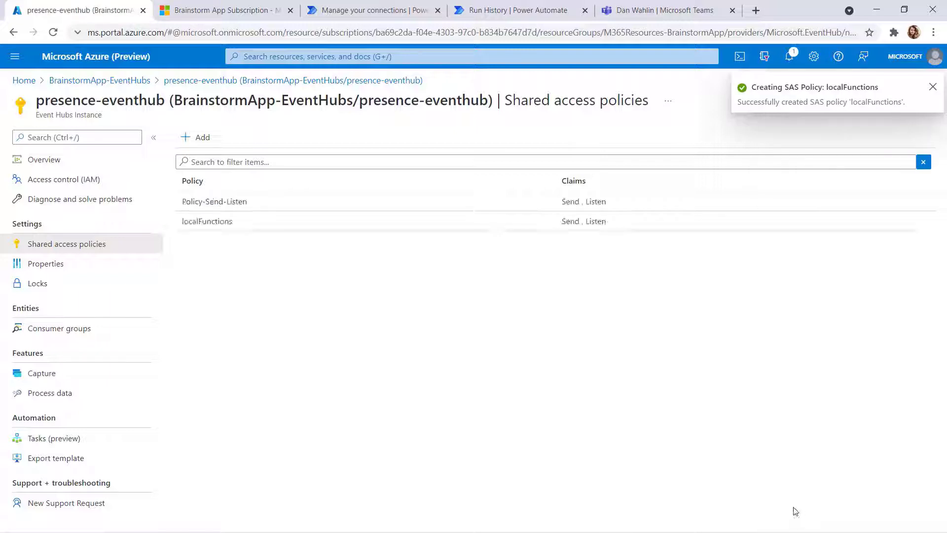
{"action": "left_click", "coordinate": [207, 221]}
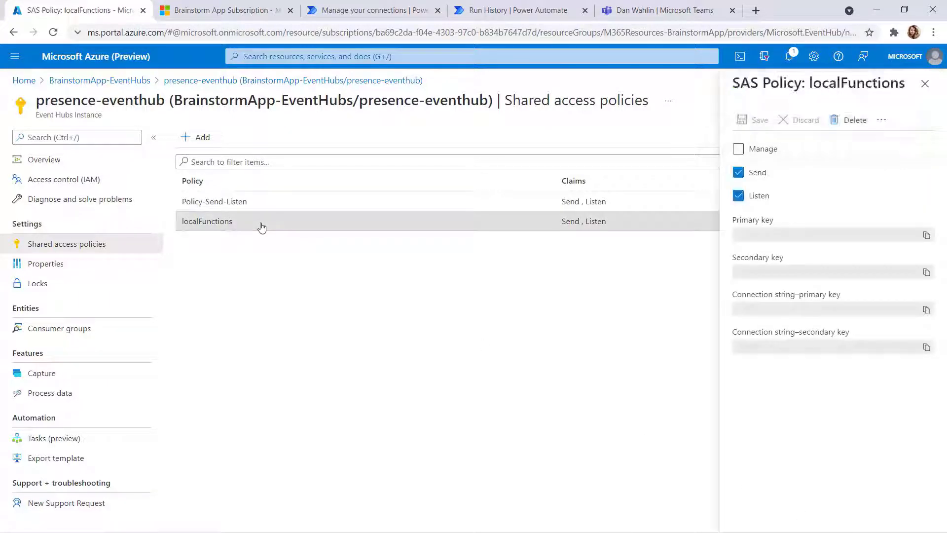
{"action": "left_click", "coordinate": [928, 308]}
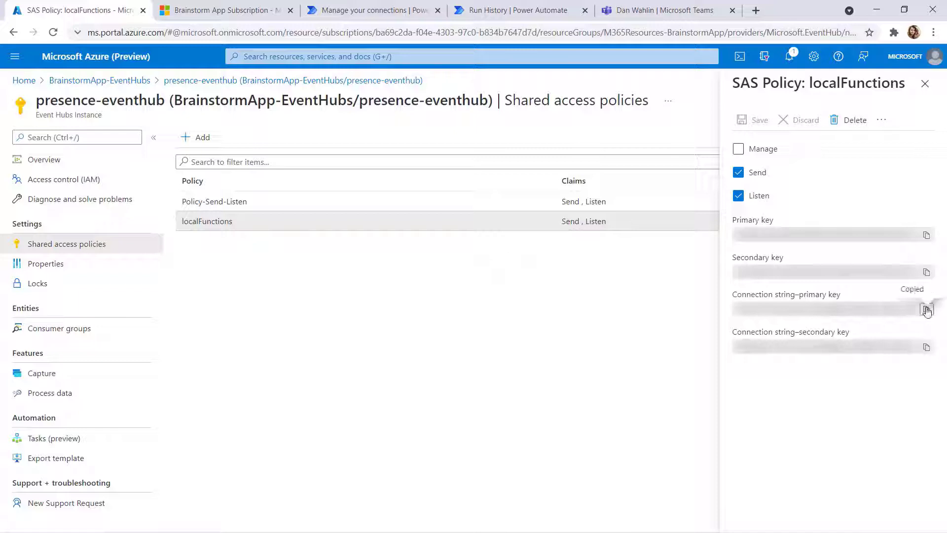
{"action": "left_click", "coordinate": [926, 310]}
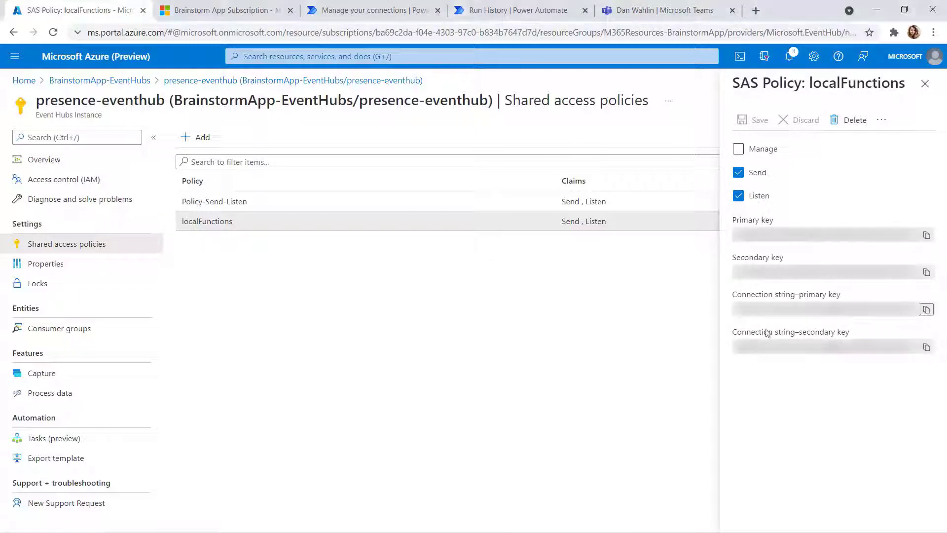
{"action": "mouse_move", "coordinate": [59, 328]}
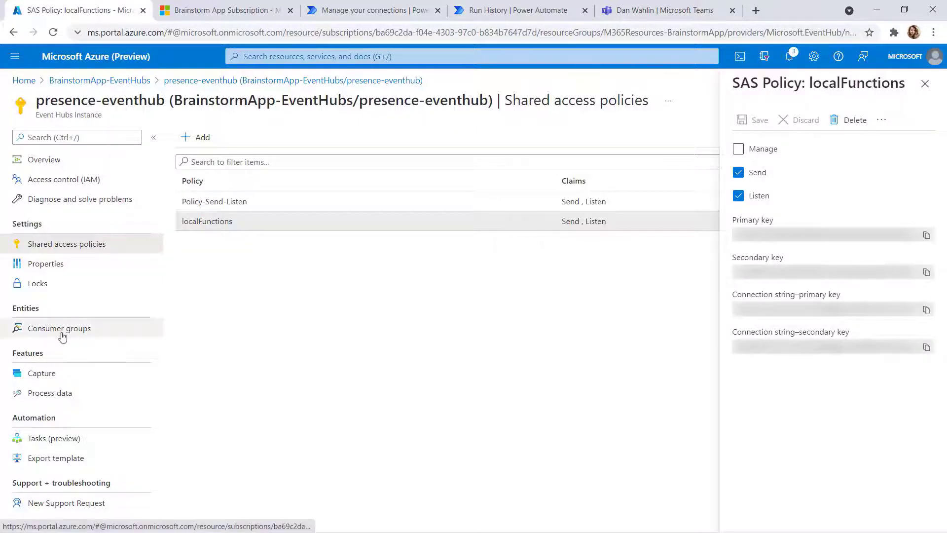
- Create a consumer group named 'local' under presence-eventhub's Consumer groups
{"action": "left_click", "coordinate": [59, 328]}
{"action": "type", "text": "local"}
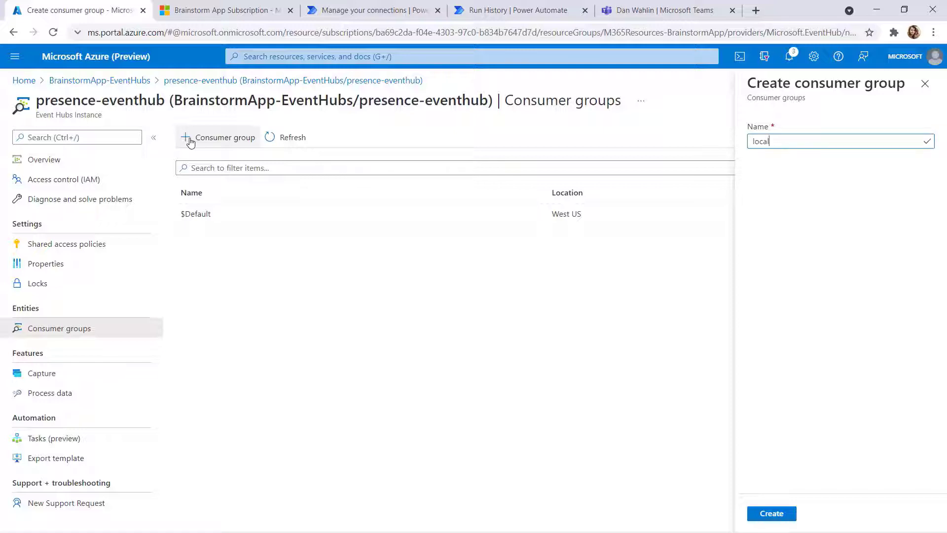
{"action": "left_click", "coordinate": [772, 513]}
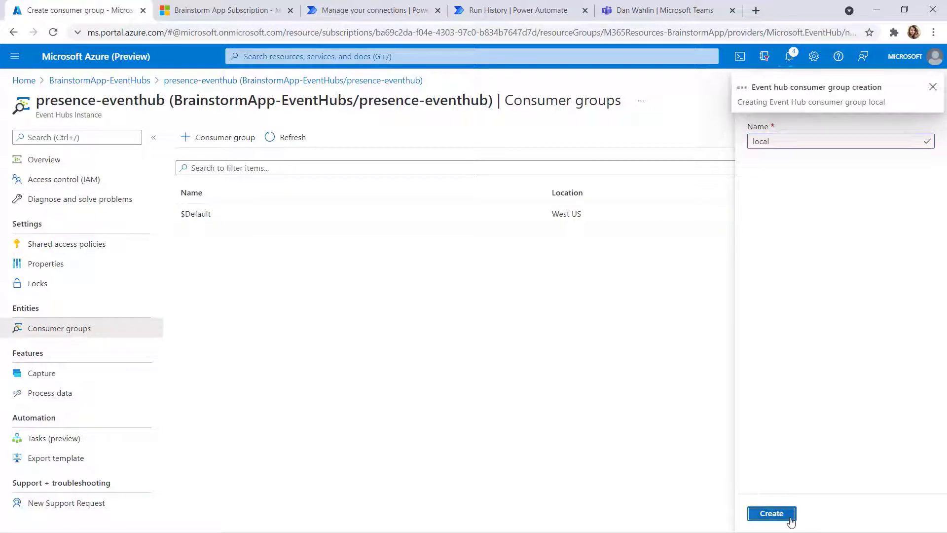
{"action": "left_click", "coordinate": [772, 513]}
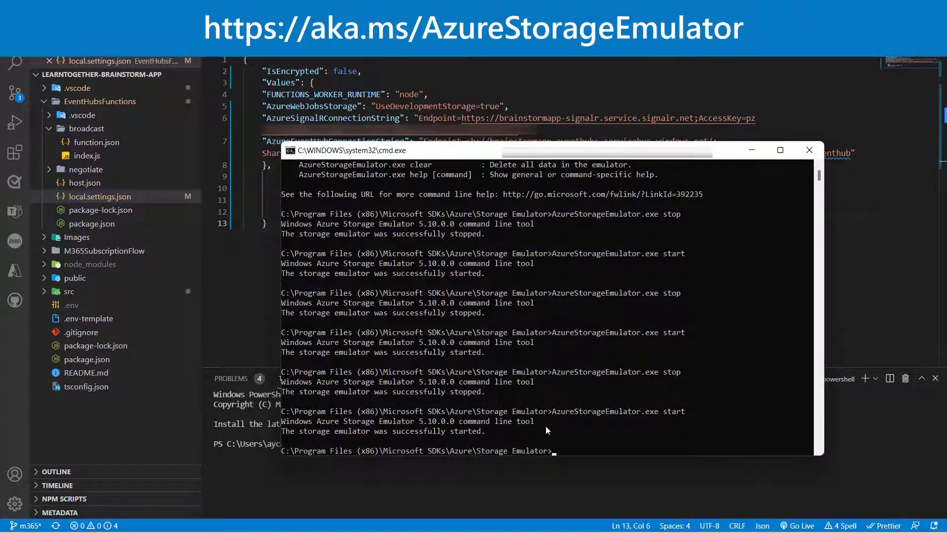
- Return to Visual Studio Code with the Azure Storage Emulator started
{"action": "left_click", "coordinate": [808, 150]}
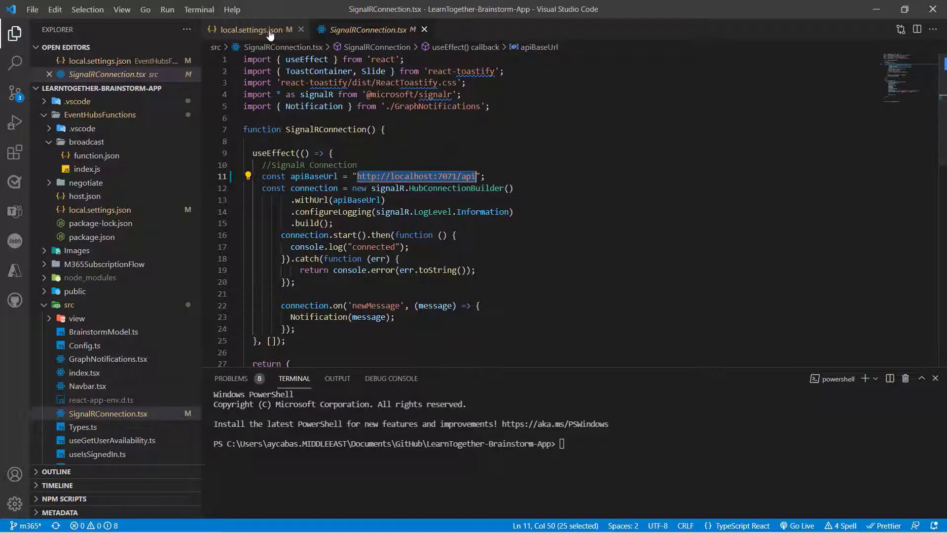
- Show local.settings.json, cd into EventHubsFunctions and run func start
{"action": "left_click", "coordinate": [253, 30]}
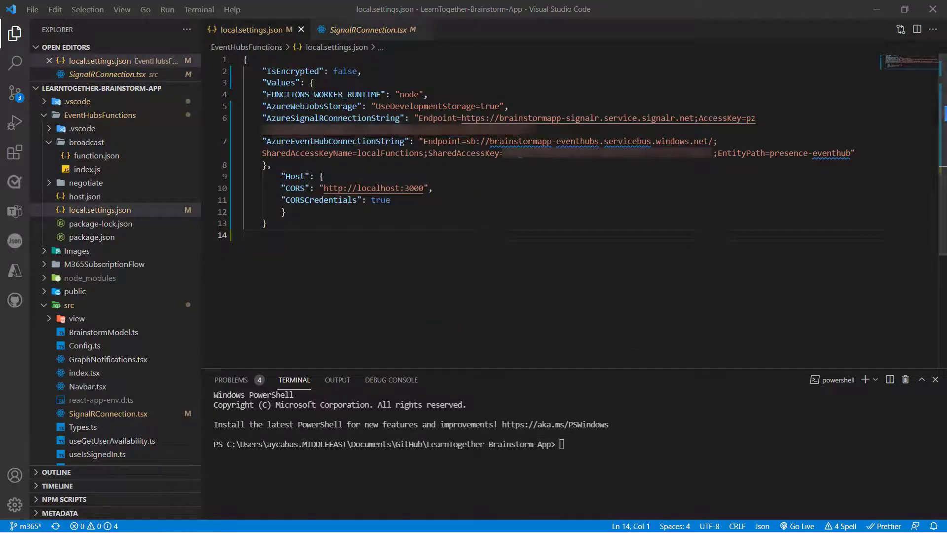
{"action": "type", "text": "cd"}
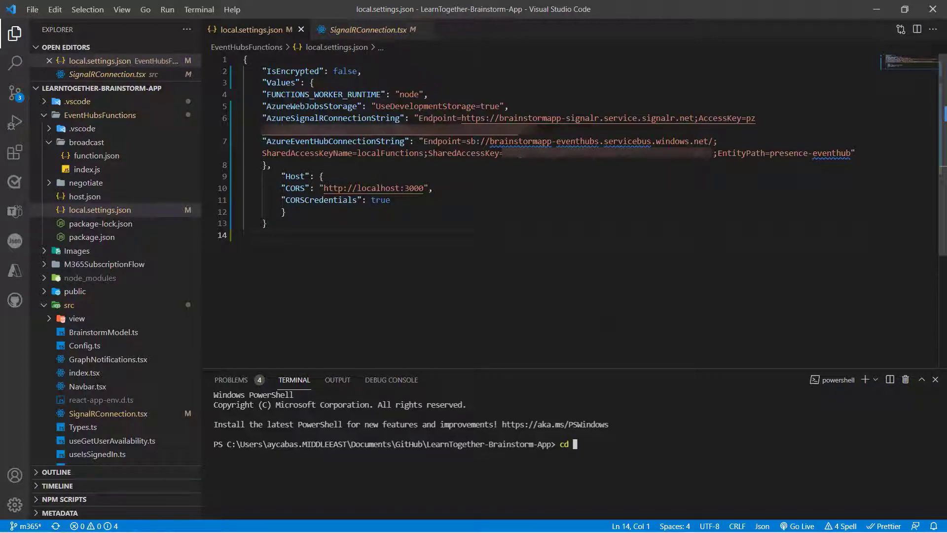
{"action": "type", "text": "EventHubsFunctio"}
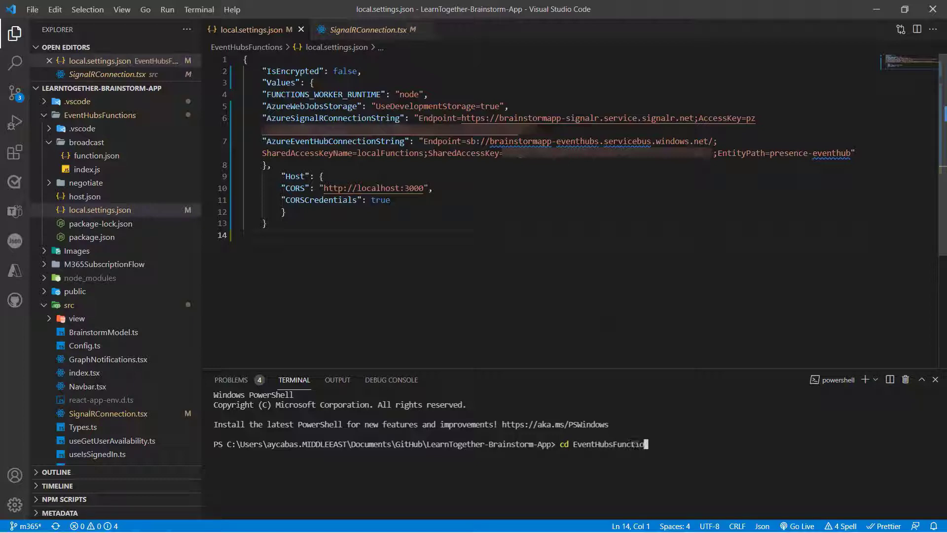
{"action": "key", "text": "Return"}
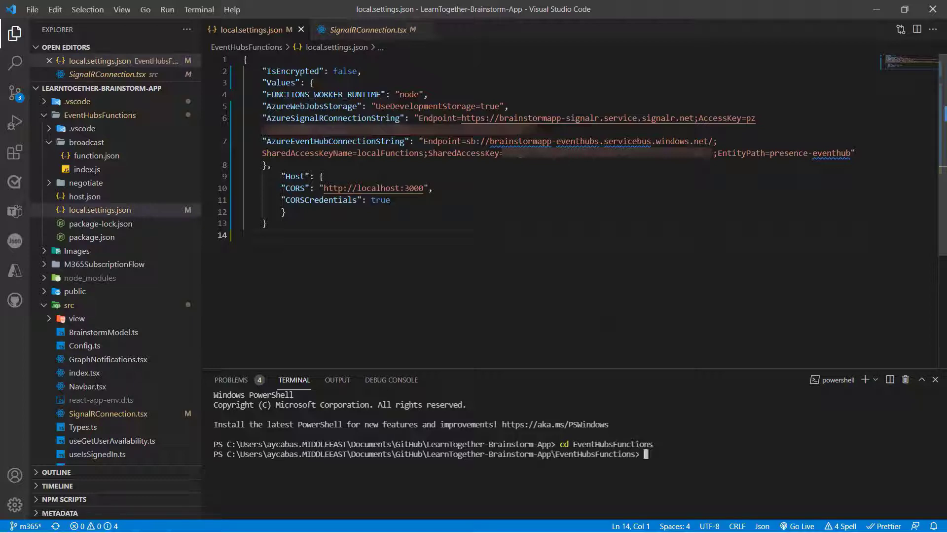
{"action": "type", "text": "func"}
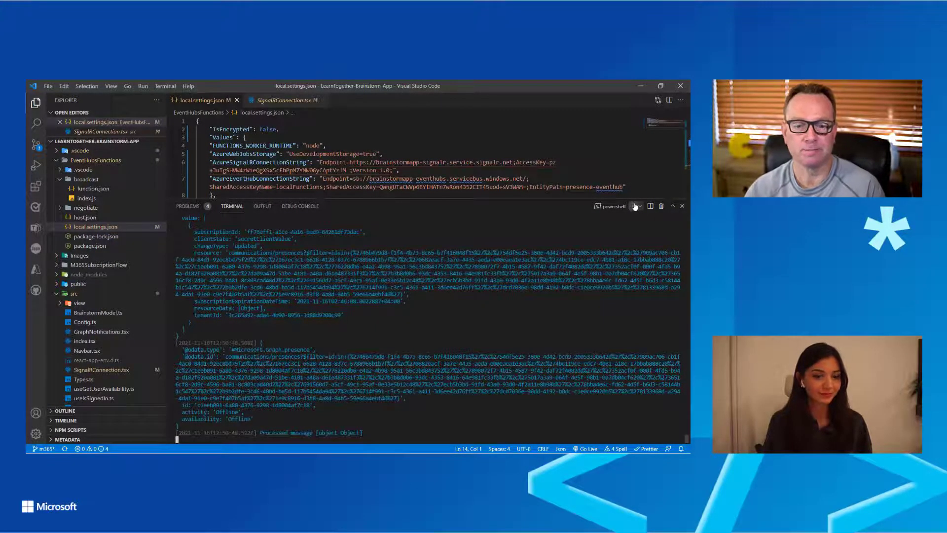
- Add a second PowerShell terminal and run npm start for the Brainstorm app
{"action": "left_click", "coordinate": [656, 205]}
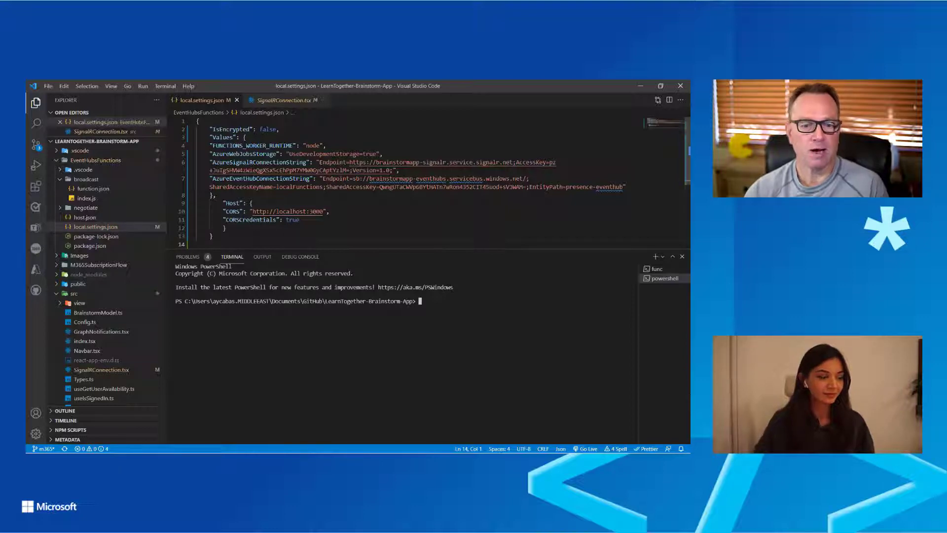
{"action": "type", "text": "npm"}
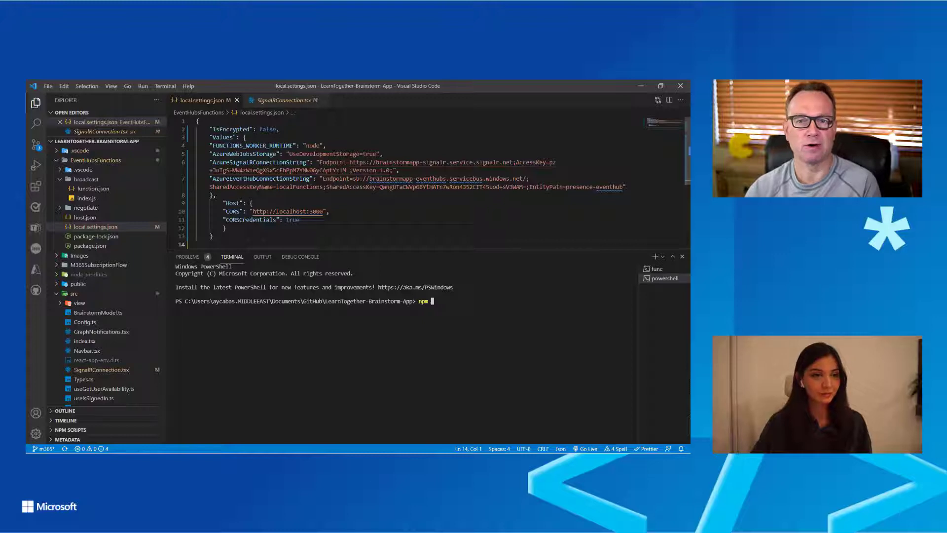
{"action": "type", "text": "sta"}
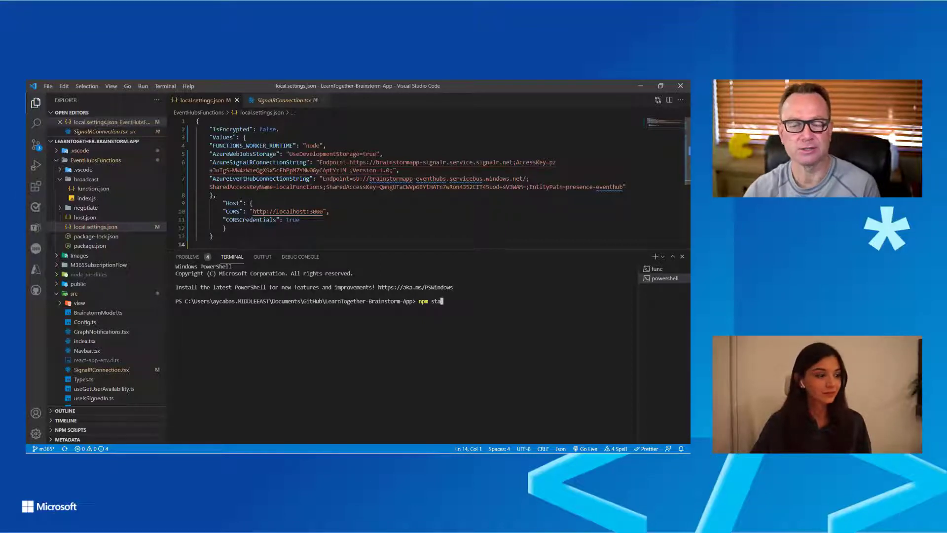
{"action": "type", "text": "rt"}
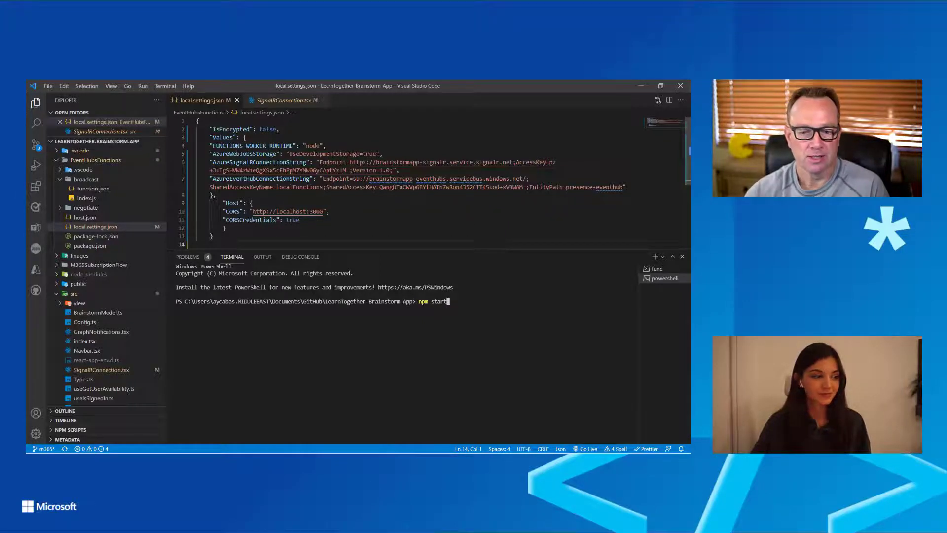
{"action": "key", "text": "Return"}
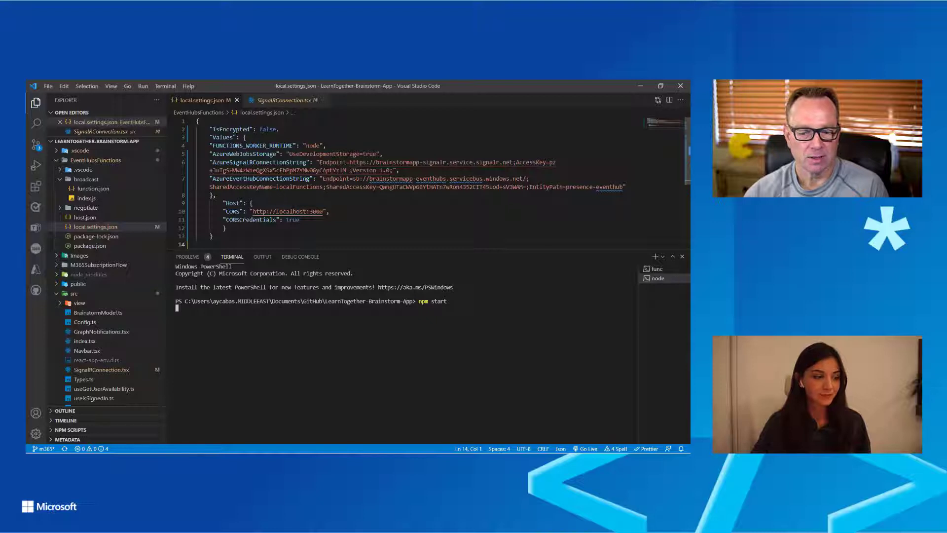
{"action": "key", "text": "Return"}
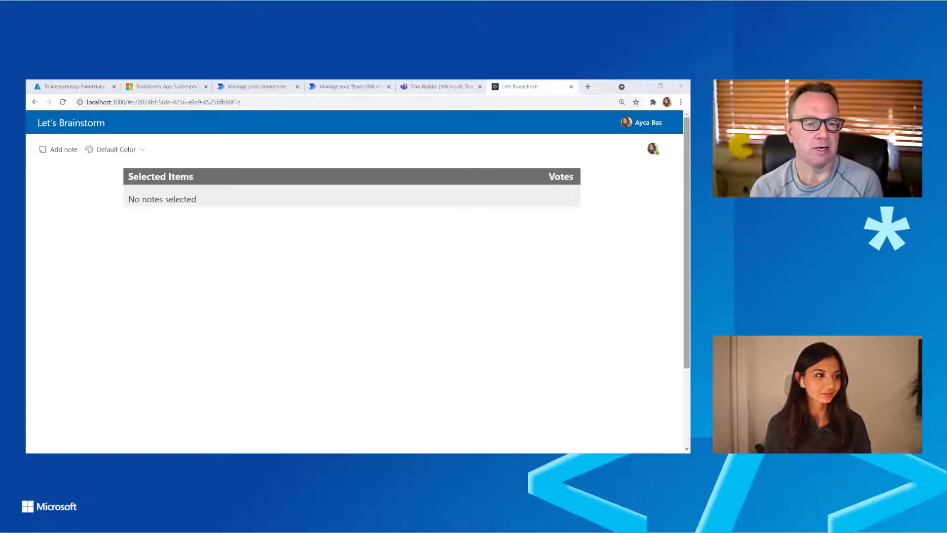
{"action": "left_click", "coordinate": [647, 122]}
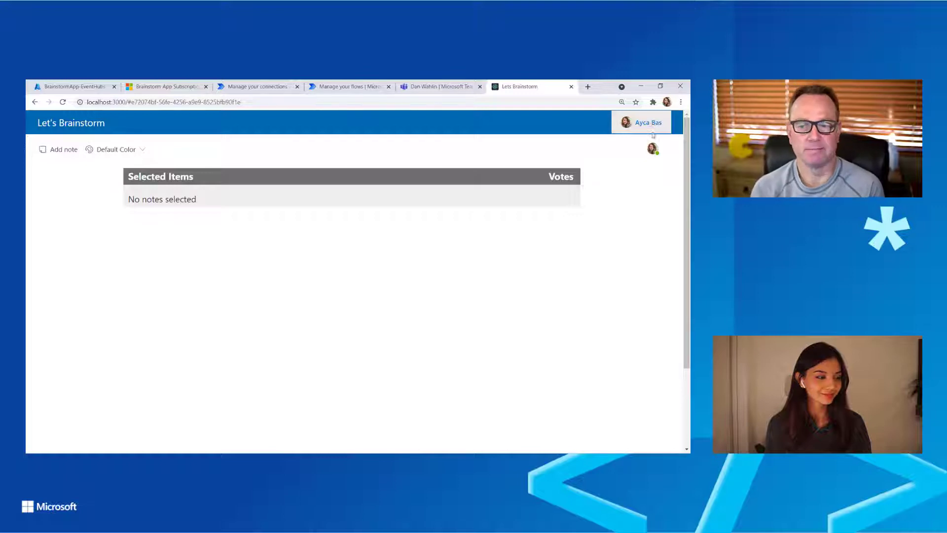
{"action": "mouse_move", "coordinate": [611, 204]}
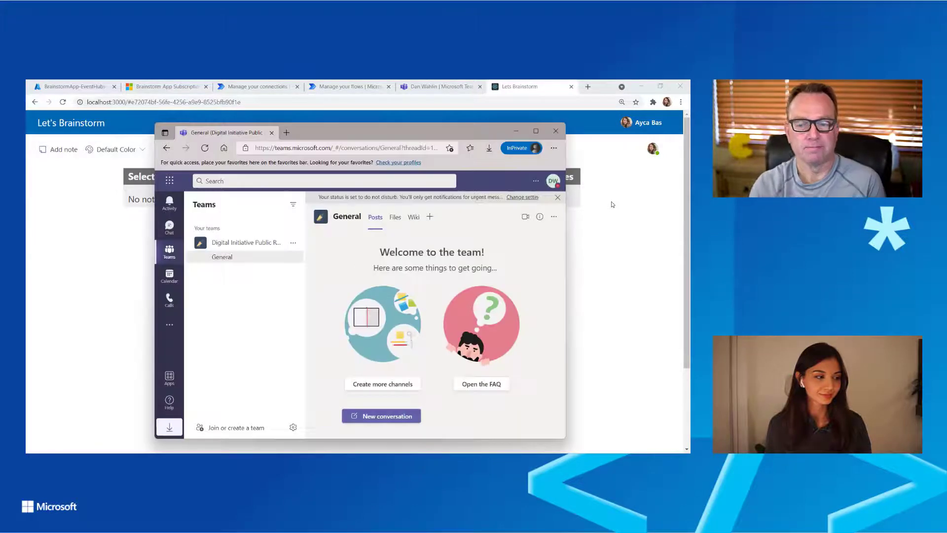
- Check the current Teams presence status, then dismiss the status menu
{"action": "left_click", "coordinate": [552, 180]}
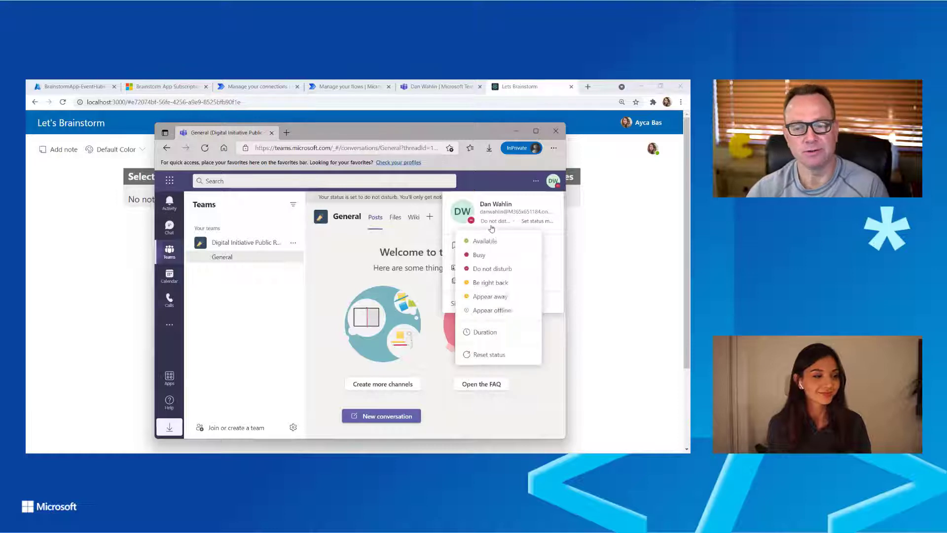
{"action": "left_click", "coordinate": [612, 234]}
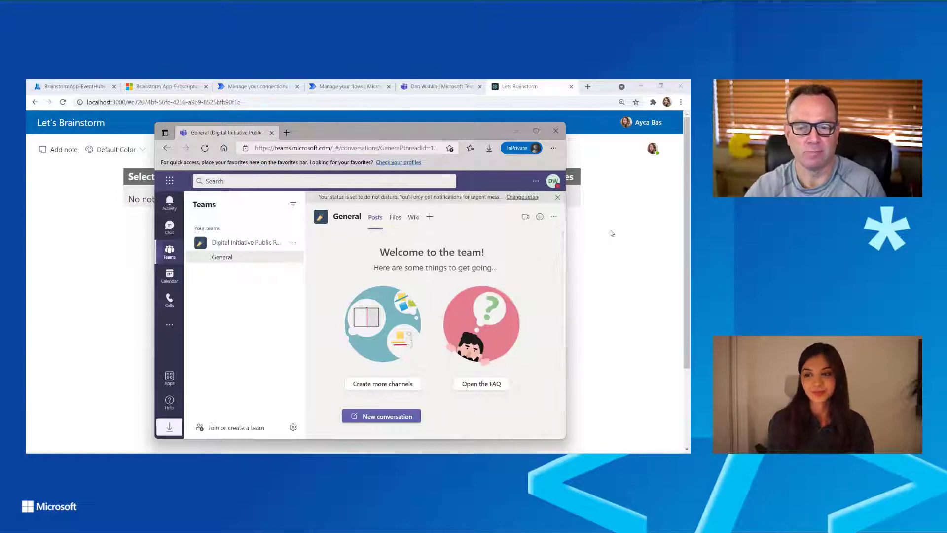
{"action": "left_click", "coordinate": [554, 130]}
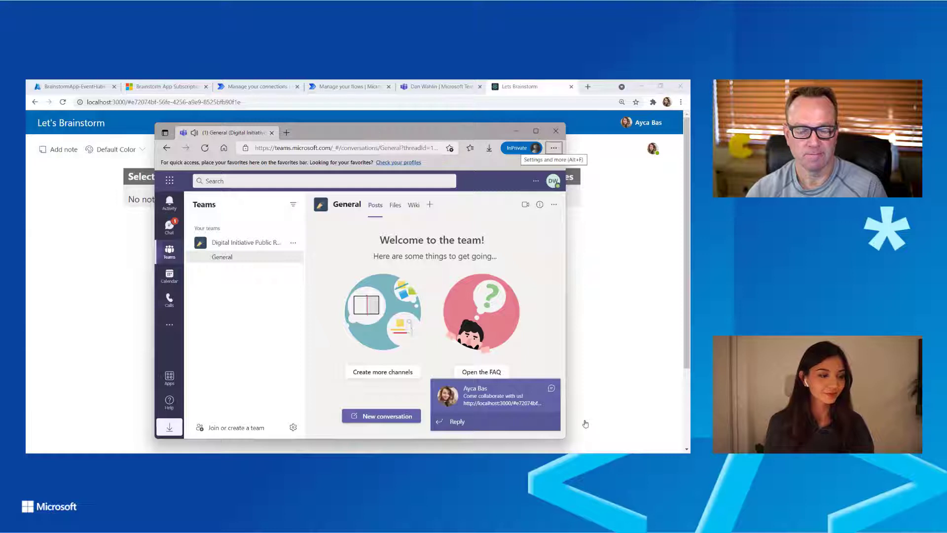
{"action": "left_click", "coordinate": [169, 226]}
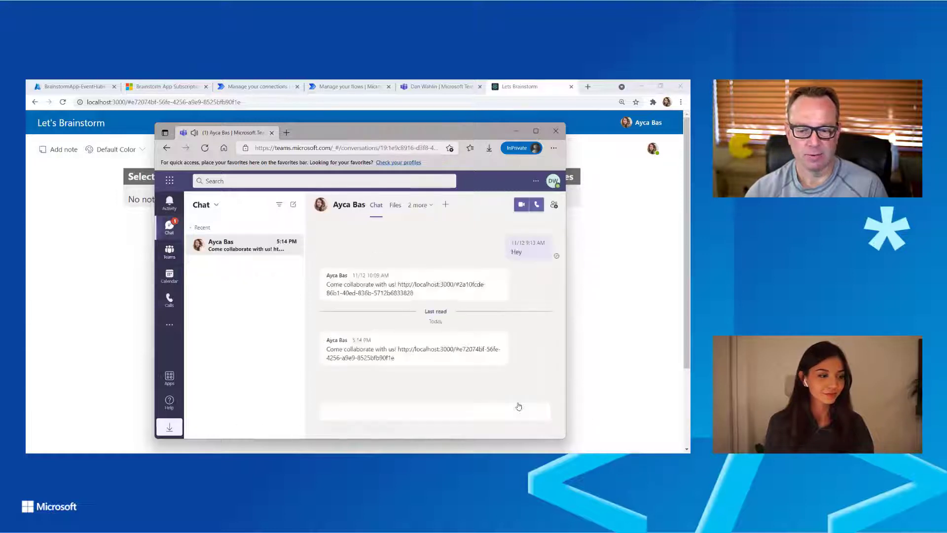
{"action": "left_click", "coordinate": [423, 412]}
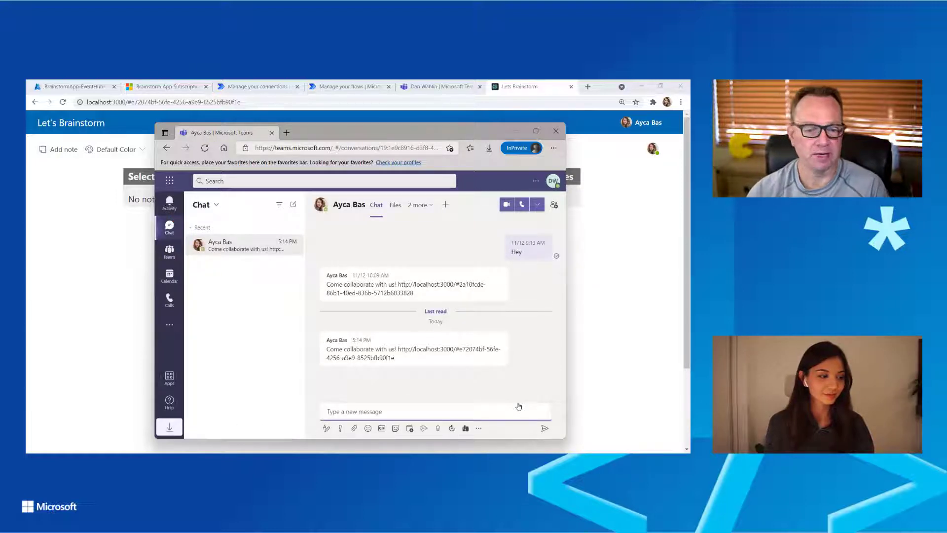
{"action": "double_click", "coordinate": [450, 349]}
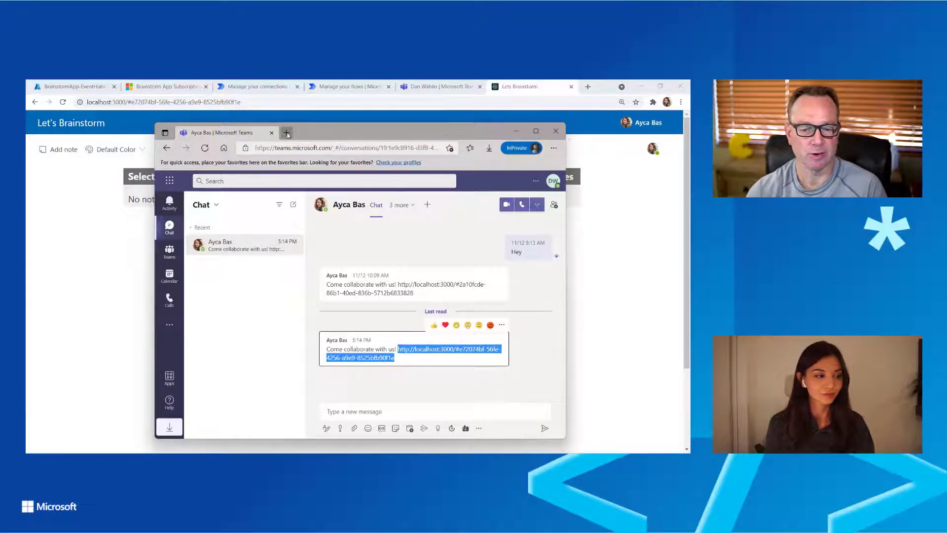
- Open the Brainstorm link in a new tab and sign in as Dan Wahlin
{"action": "left_click", "coordinate": [284, 132]}
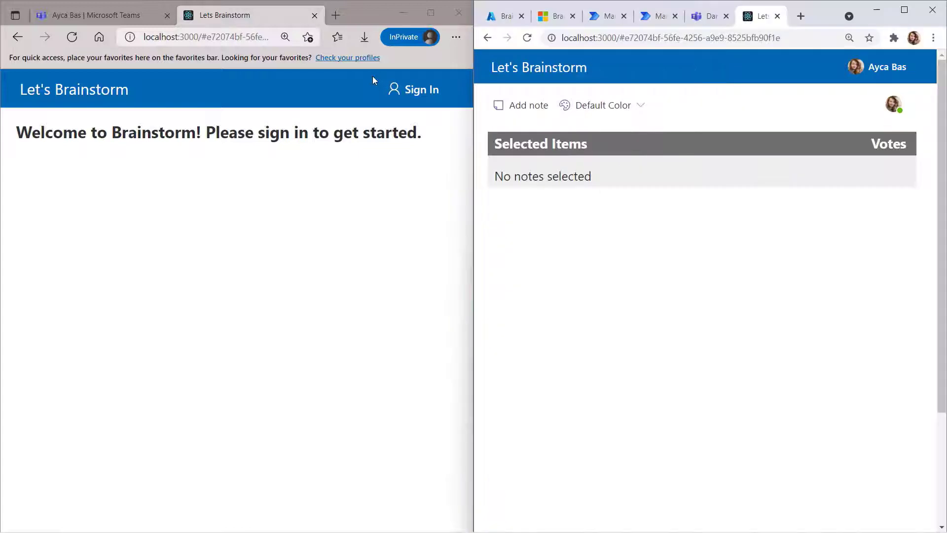
{"action": "mouse_move", "coordinate": [421, 90]}
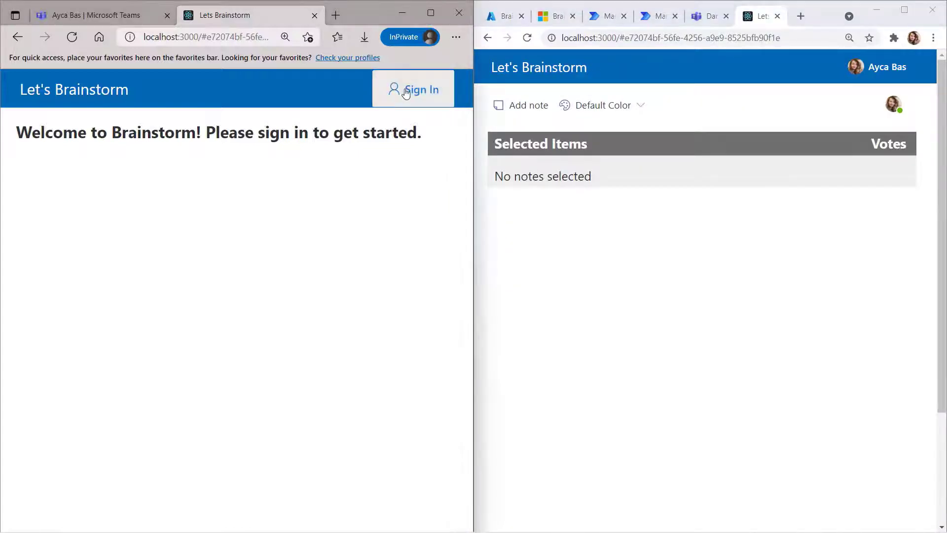
{"action": "left_click", "coordinate": [419, 90]}
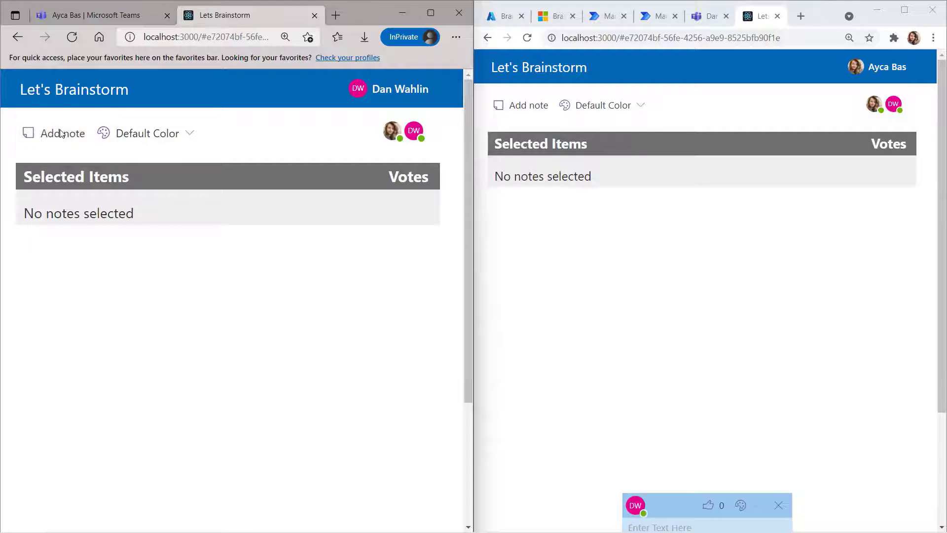
- Add a blank note from each of the two browser sessions to the brainstorm board
{"action": "left_click", "coordinate": [61, 133]}
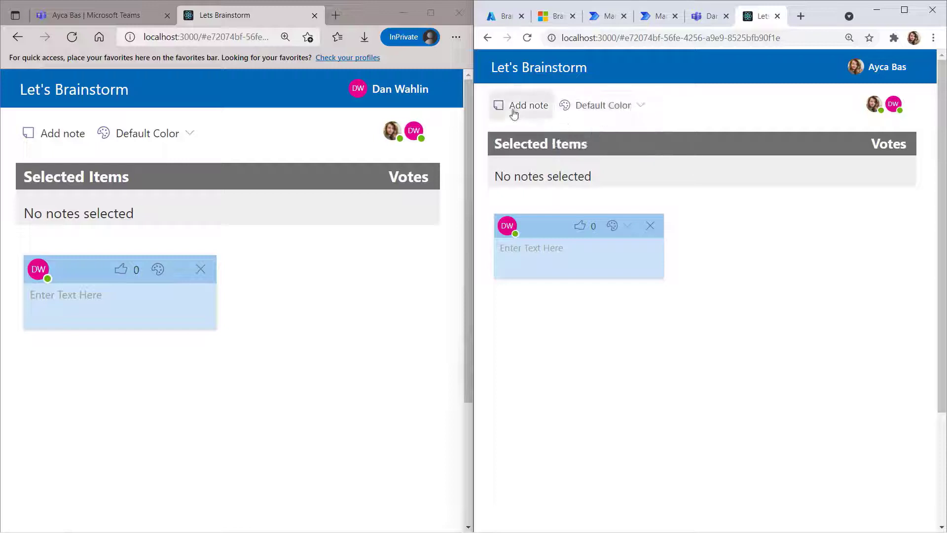
{"action": "left_click", "coordinate": [528, 105]}
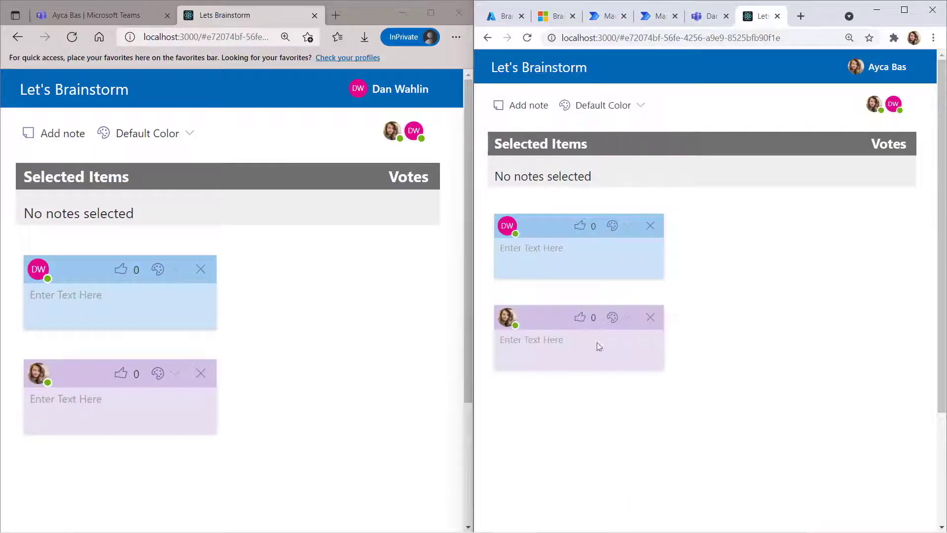
{"action": "mouse_move", "coordinate": [757, 396]}
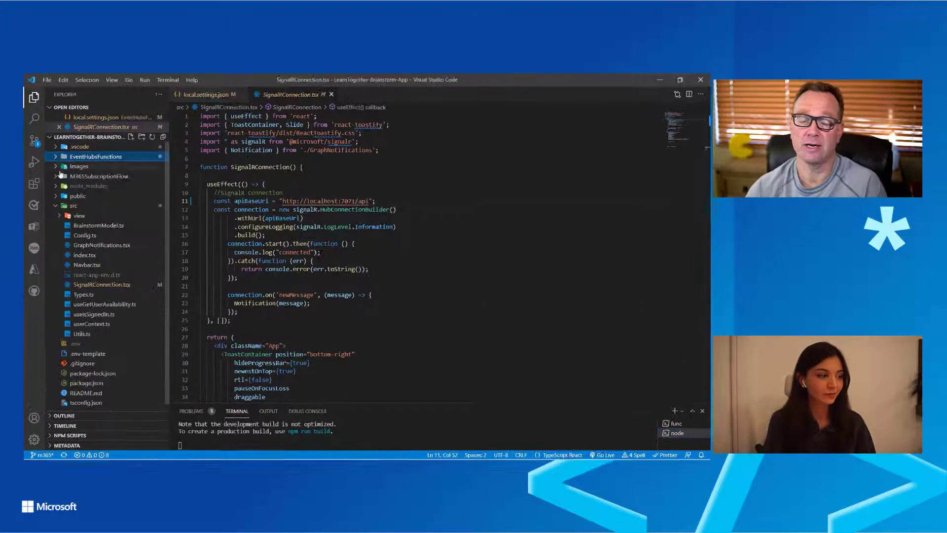
{"action": "left_click", "coordinate": [679, 79]}
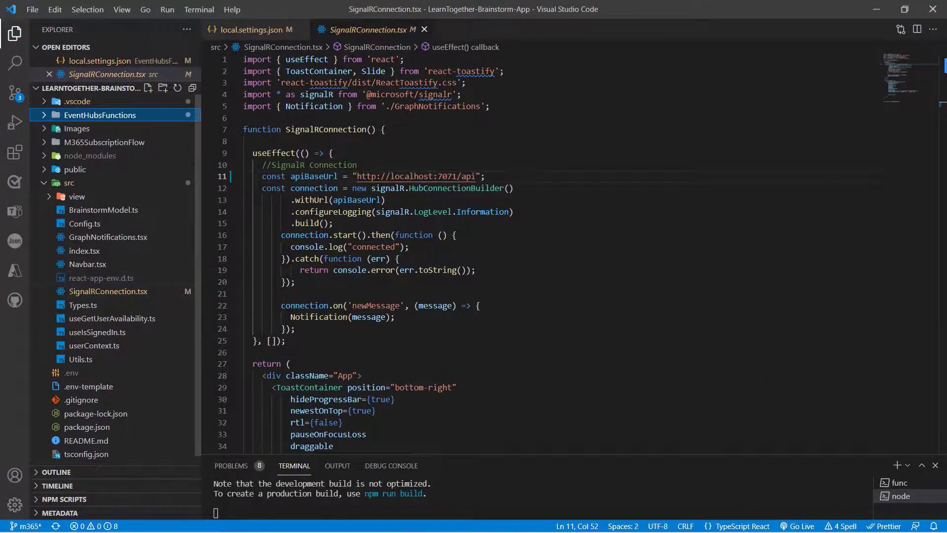
{"action": "scroll", "scroll_direction": "down", "scroll_amount": 3}
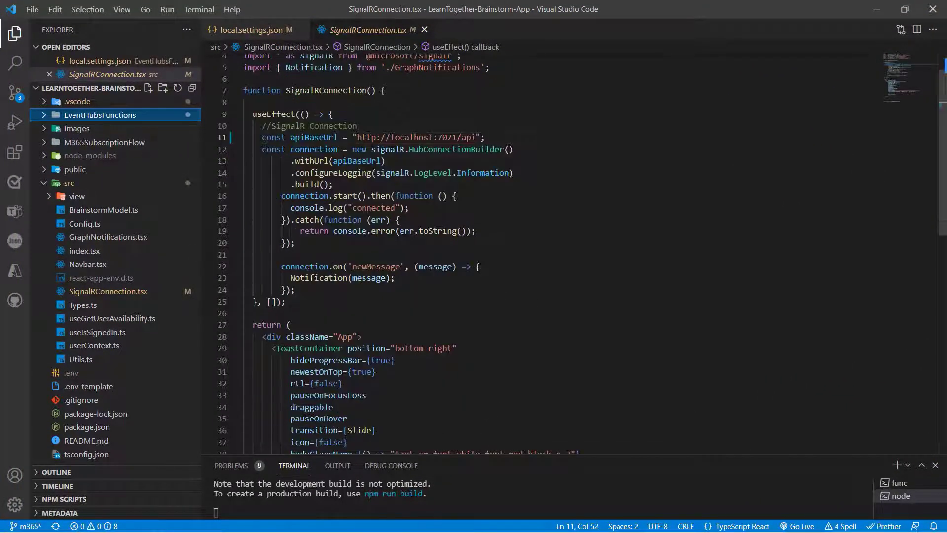
{"action": "double_click", "coordinate": [314, 149]}
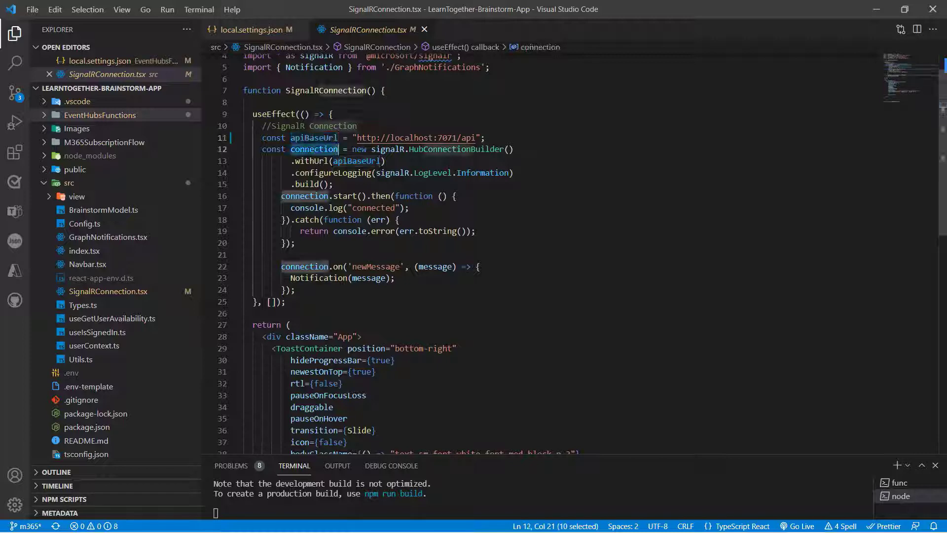
{"action": "left_click", "coordinate": [268, 267]}
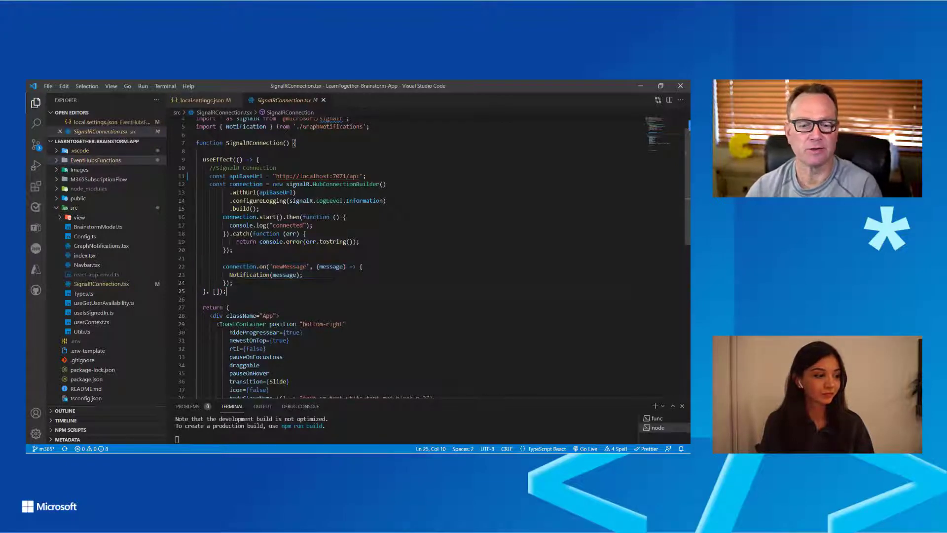
{"action": "scroll", "scroll_direction": "down", "scroll_amount": 3}
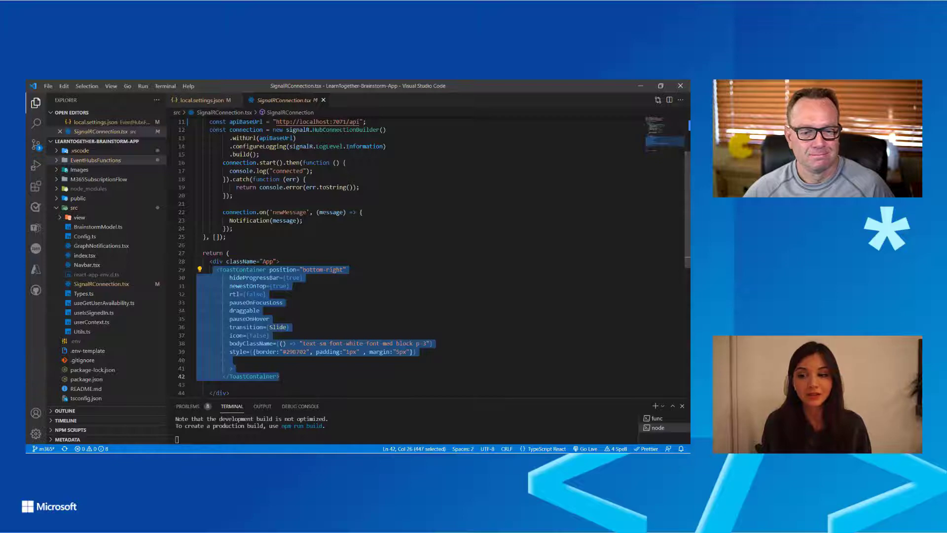
- Open GraphNotifications.tsx and scroll to the Notification function at line 74
{"action": "left_click", "coordinate": [100, 245]}
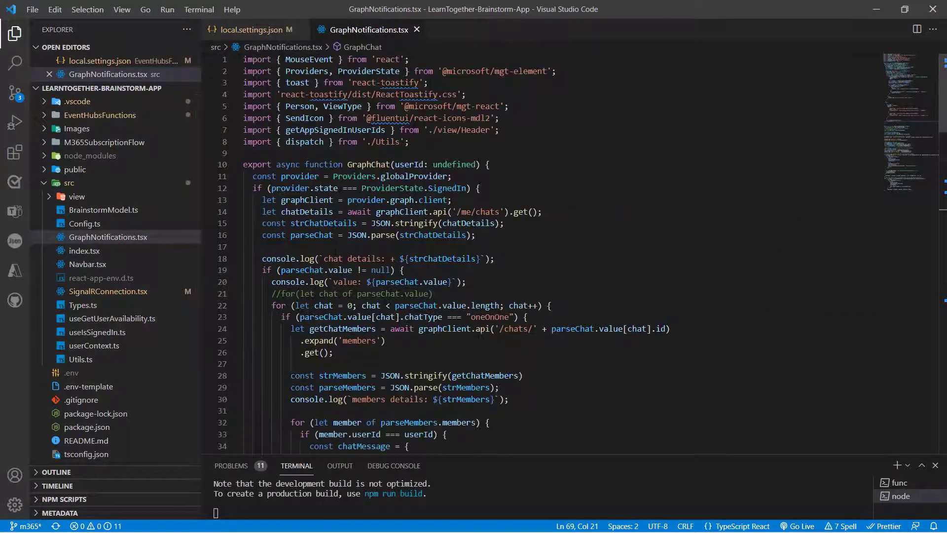
{"action": "scroll", "scroll_direction": "down", "scroll_amount": 3}
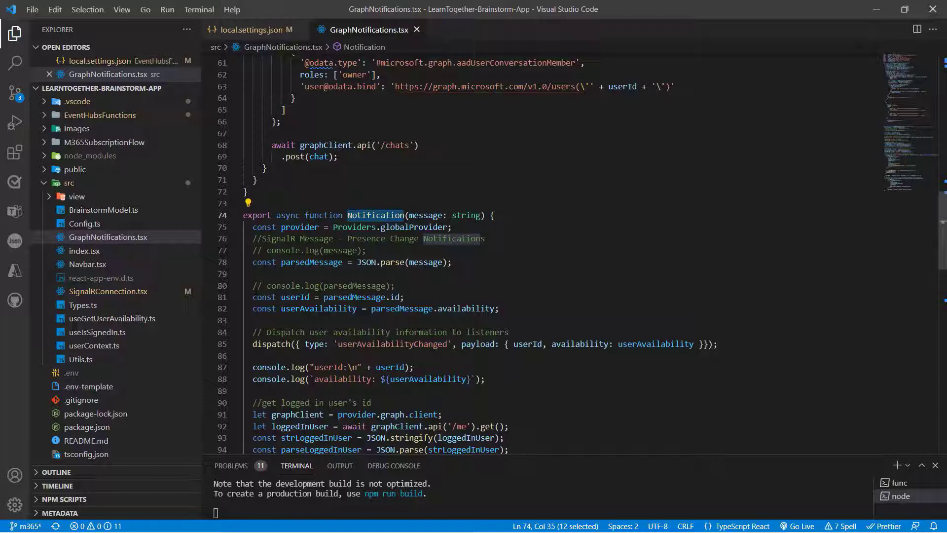
{"action": "scroll", "scroll_direction": "down", "scroll_amount": 3}
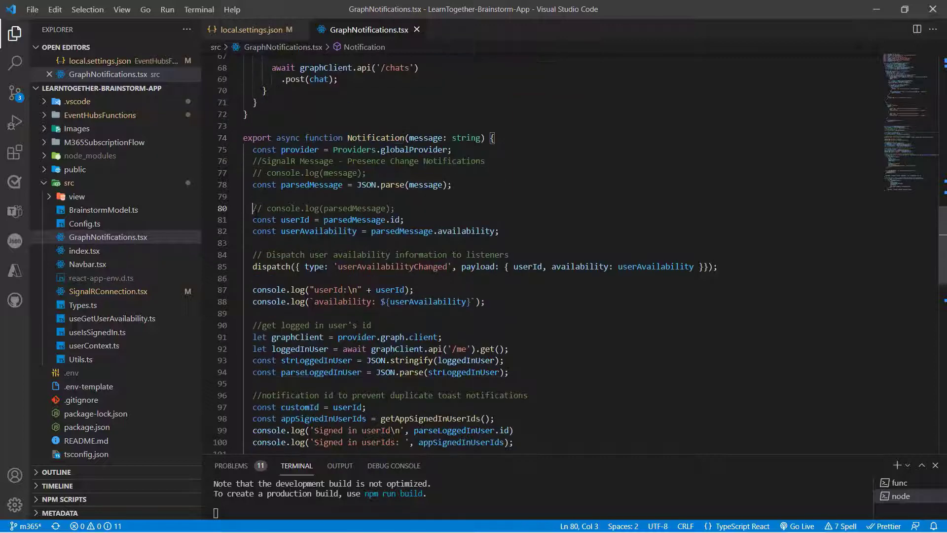
{"action": "scroll", "scroll_direction": "down", "scroll_amount": 3}
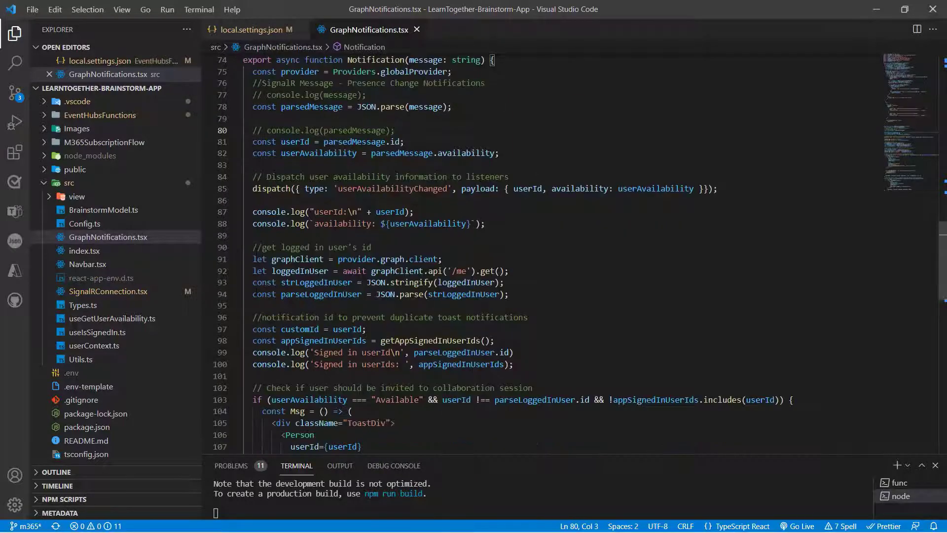
{"action": "scroll", "scroll_direction": "down", "scroll_amount": 3}
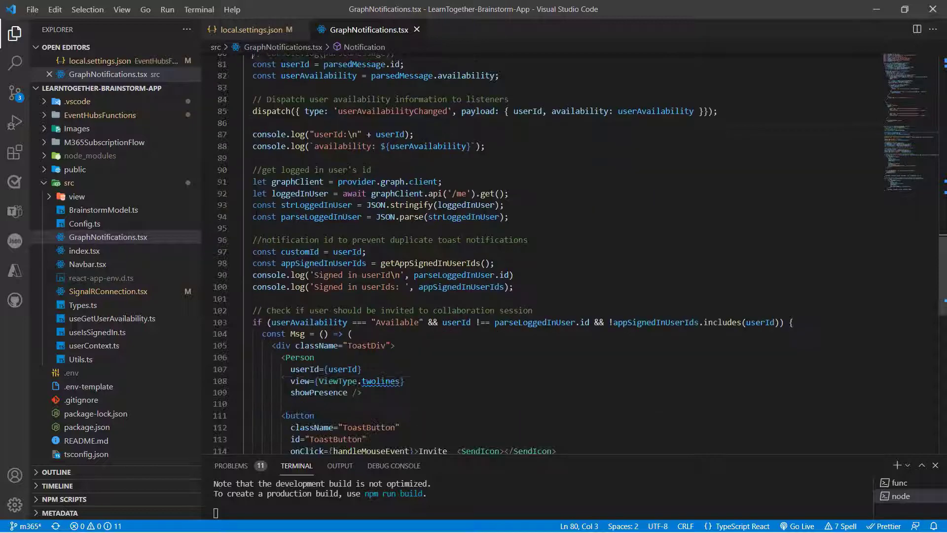
{"action": "scroll", "scroll_direction": "down", "scroll_amount": 3}
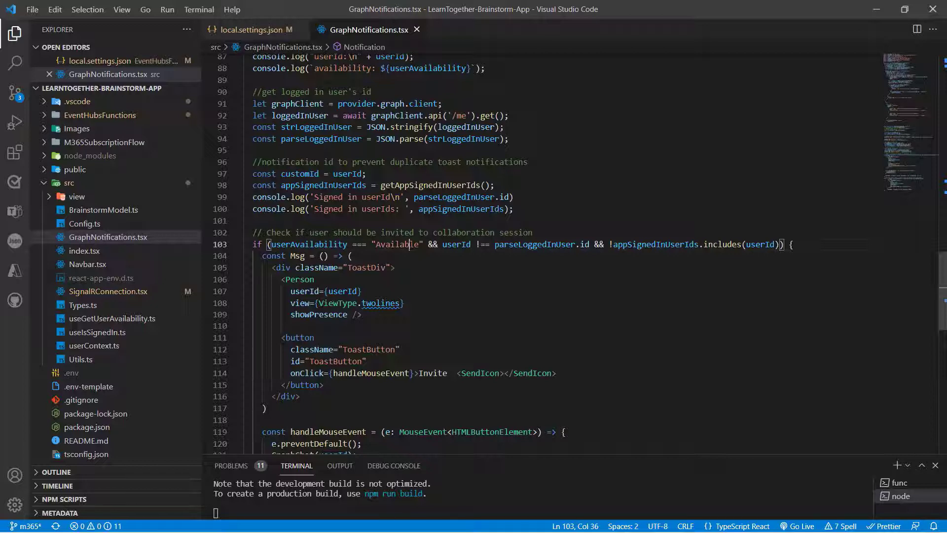
{"action": "double_click", "coordinate": [399, 244]}
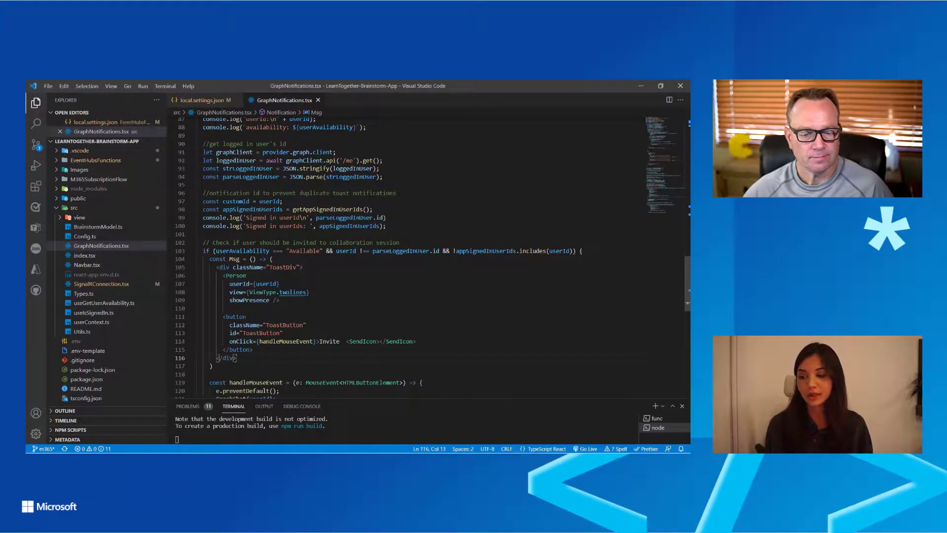
{"action": "scroll", "scroll_direction": "down", "scroll_amount": 3}
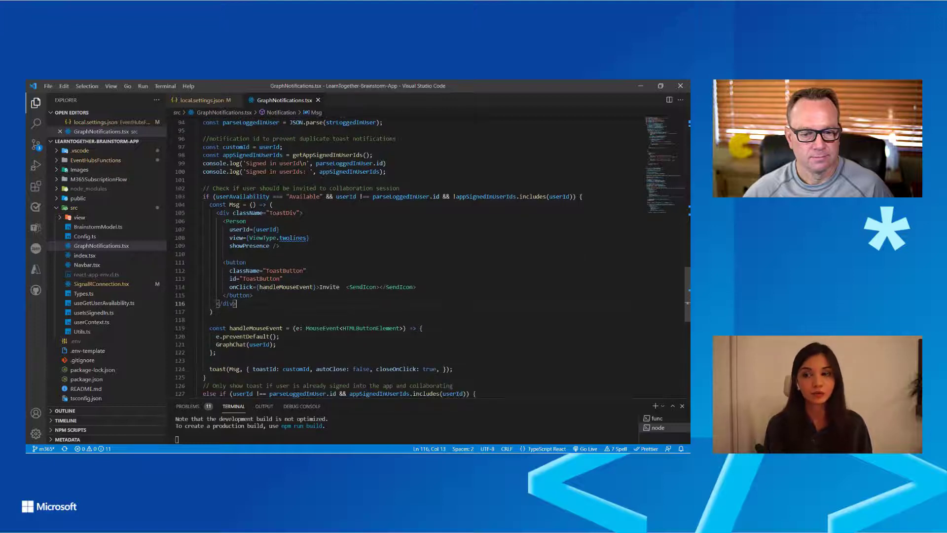
{"action": "double_click", "coordinate": [231, 344]}
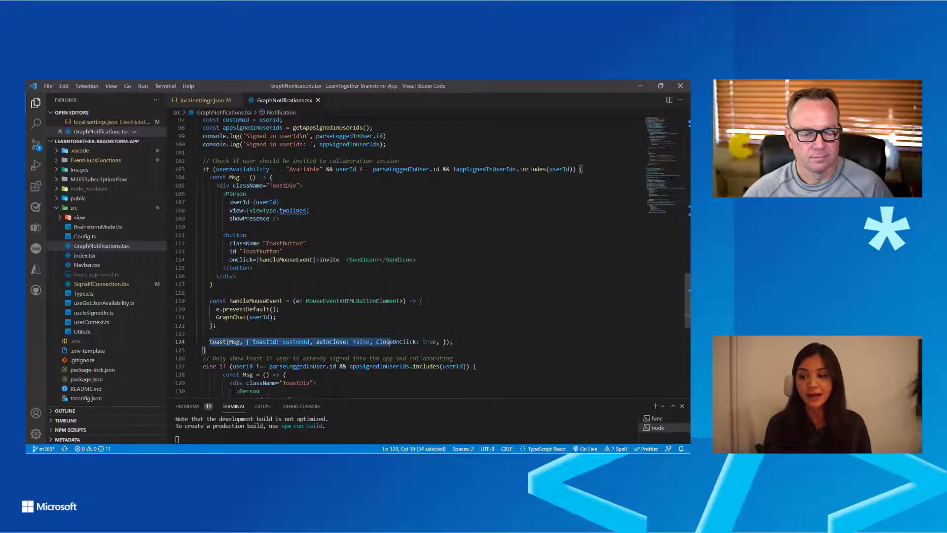
{"action": "scroll", "scroll_direction": "down", "scroll_amount": 3}
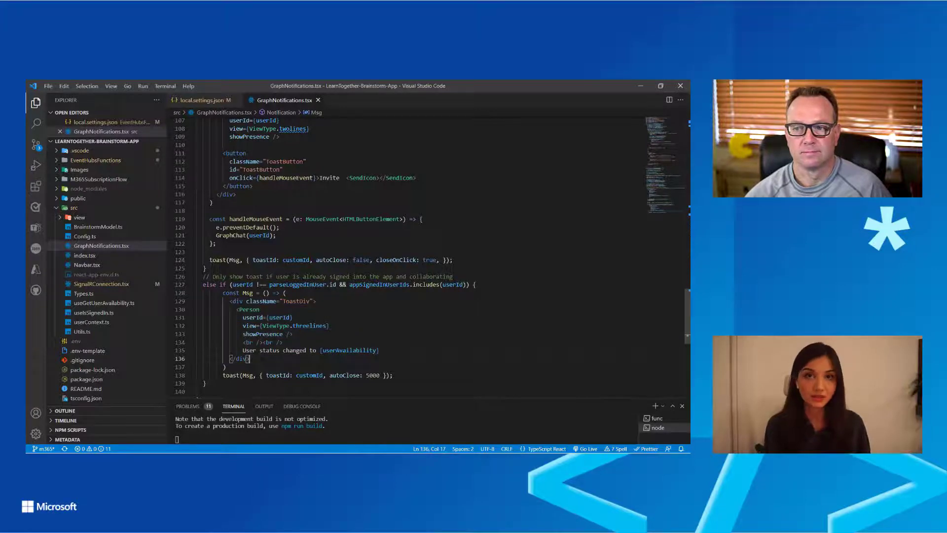
{"action": "left_click", "coordinate": [231, 235]}
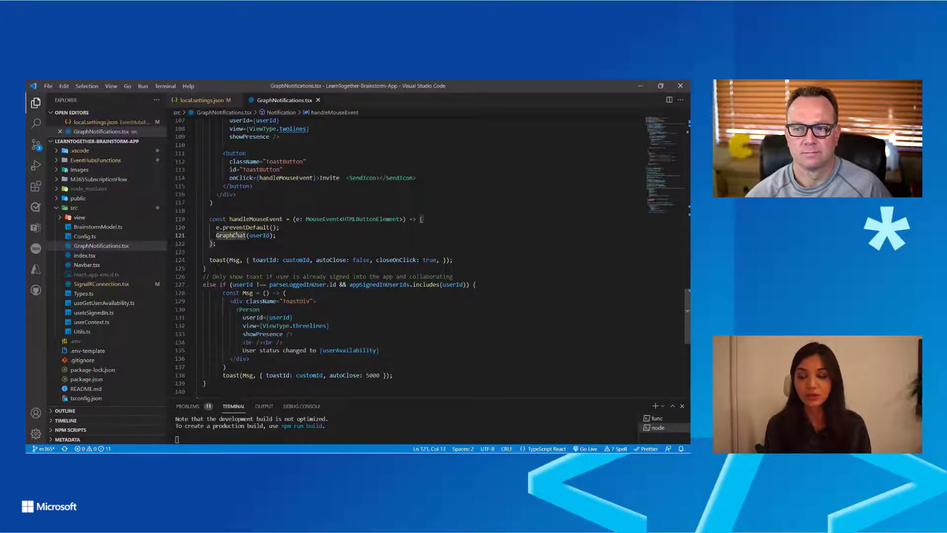
- Scroll through GraphNotifications.tsx to the GraphChat message-posting code
{"action": "scroll", "scroll_direction": "up", "scroll_amount": 3}
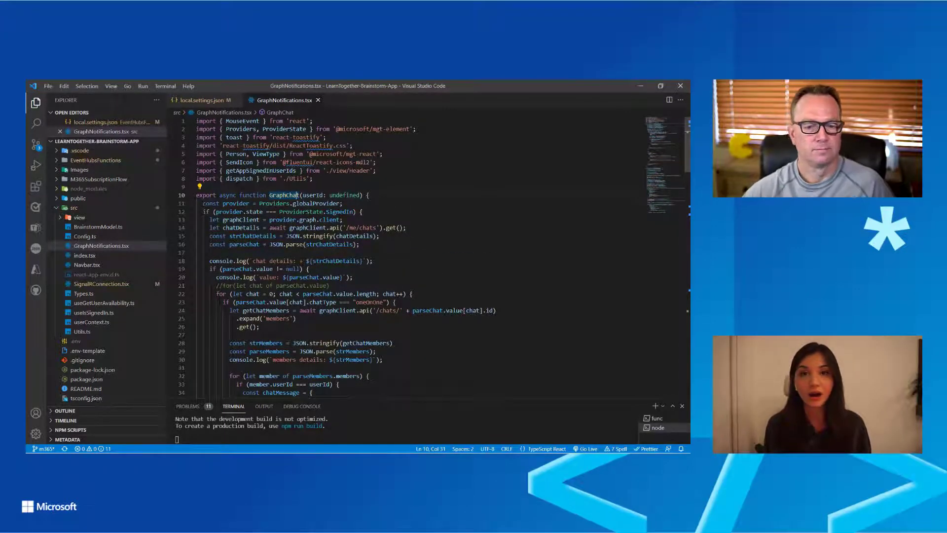
{"action": "left_click", "coordinate": [660, 86]}
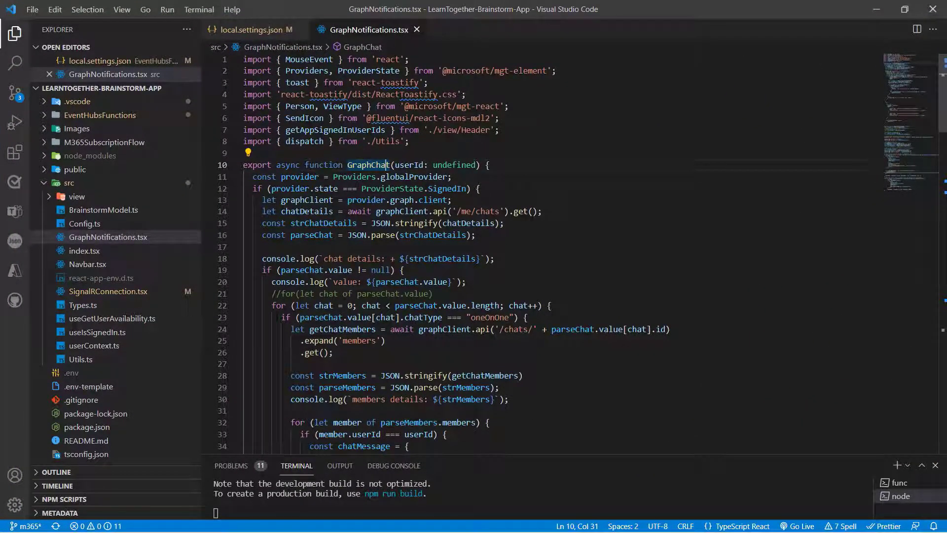
{"action": "scroll", "scroll_direction": "down", "scroll_amount": 3}
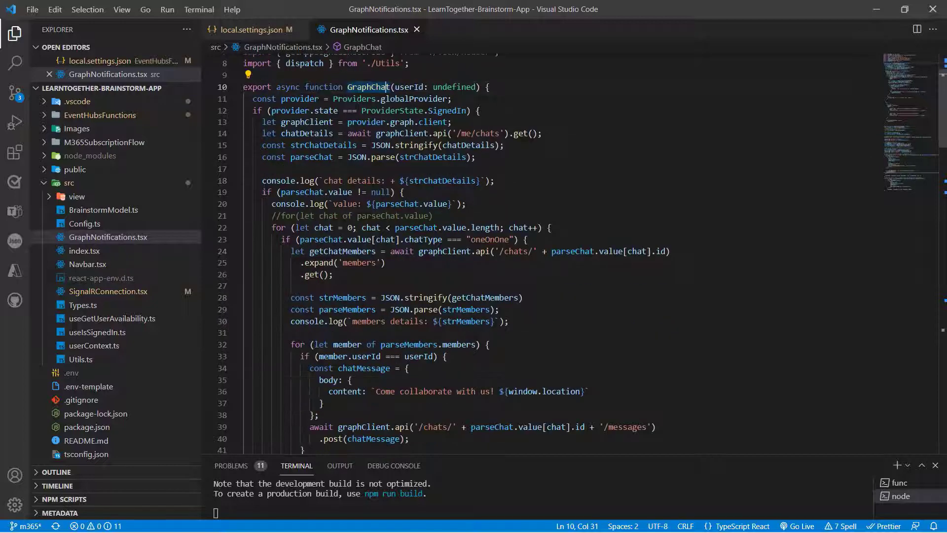
{"action": "scroll", "scroll_direction": "down", "scroll_amount": 3}
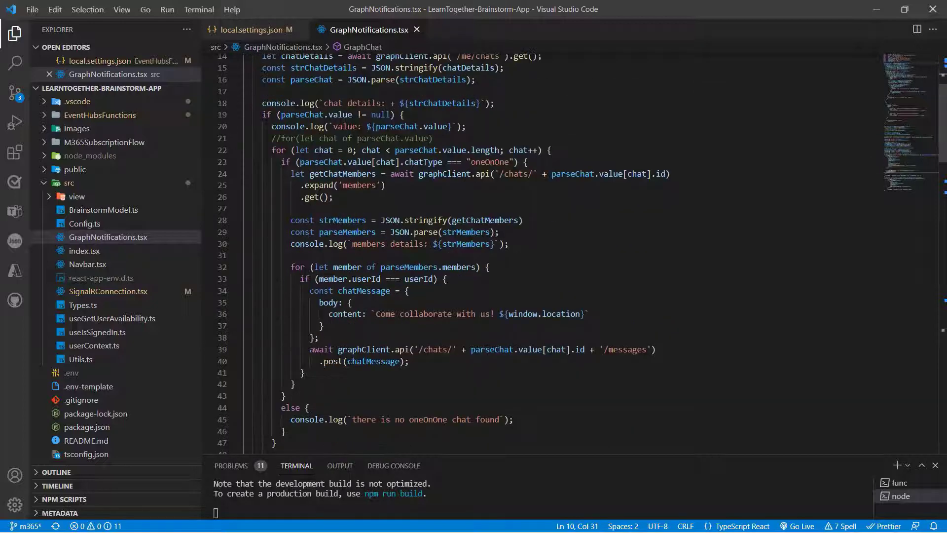
{"action": "scroll", "scroll_direction": "down", "scroll_amount": 3}
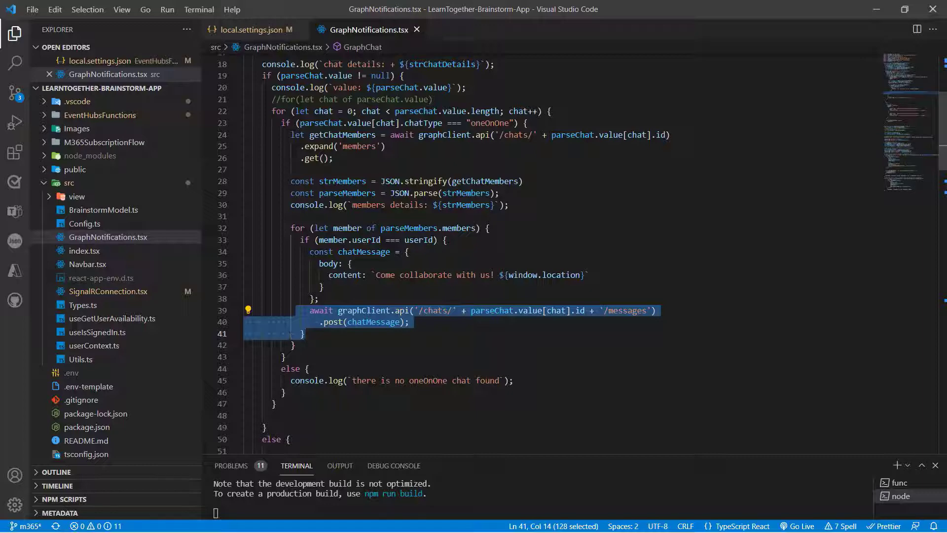
- Scroll to the else block building the oneOnOne chat and posting to /chats
{"action": "left_click", "coordinate": [300, 333]}
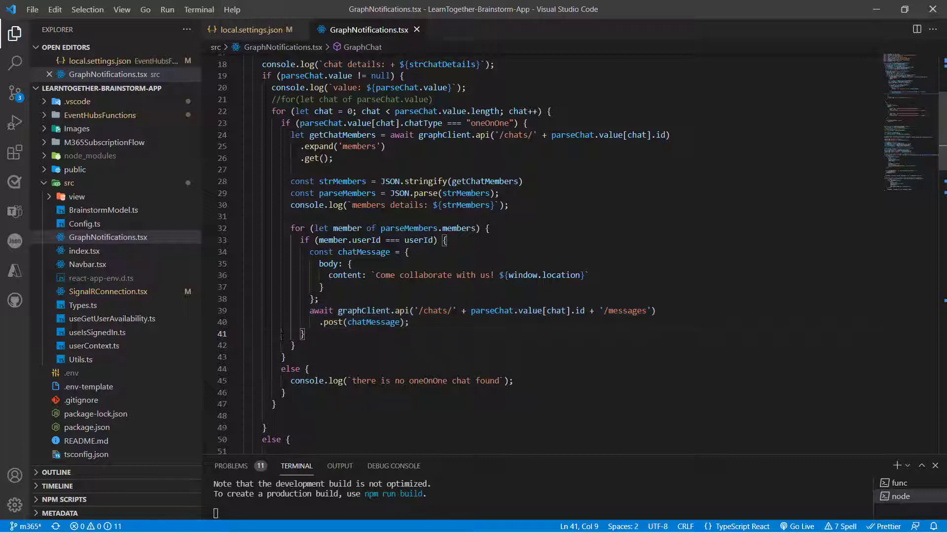
{"action": "scroll", "scroll_direction": "down", "scroll_amount": 3}
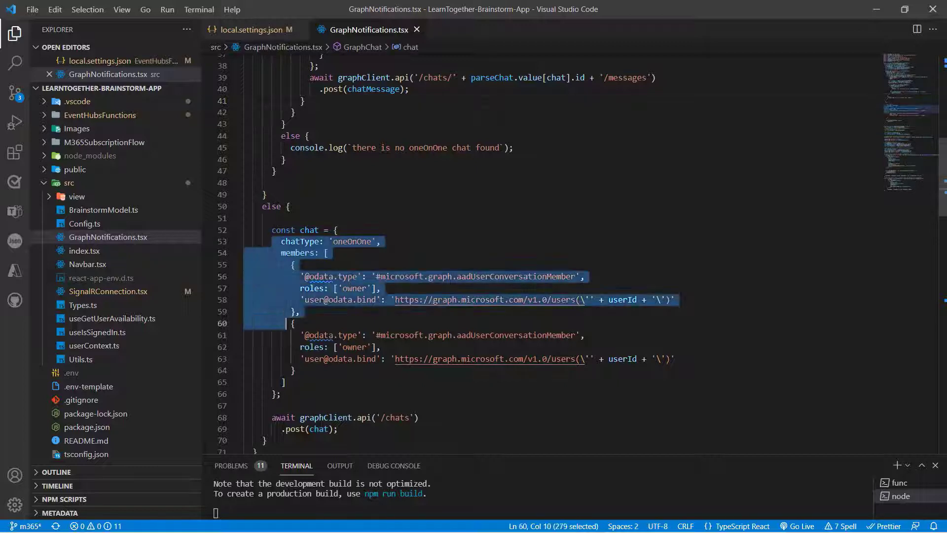
{"action": "left_click", "coordinate": [287, 382]}
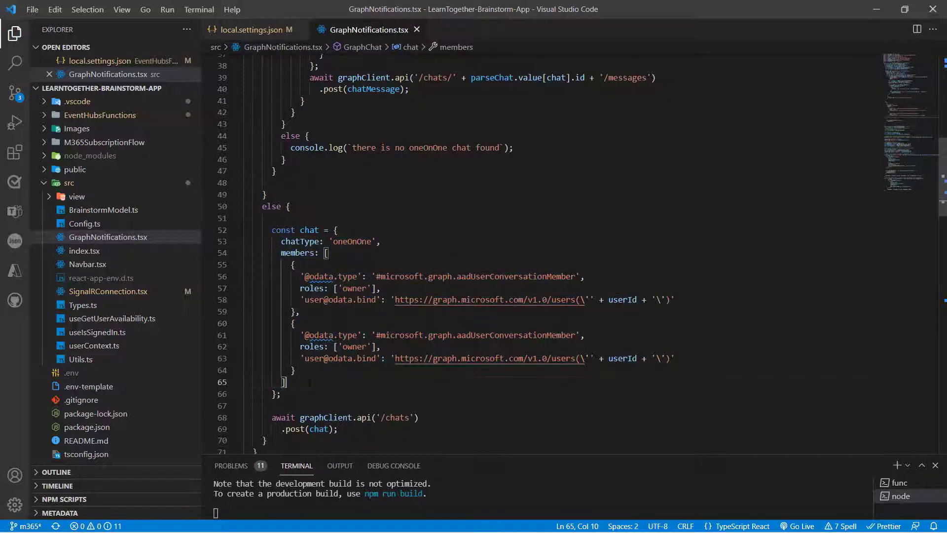
{"action": "scroll", "scroll_direction": "down", "scroll_amount": 3}
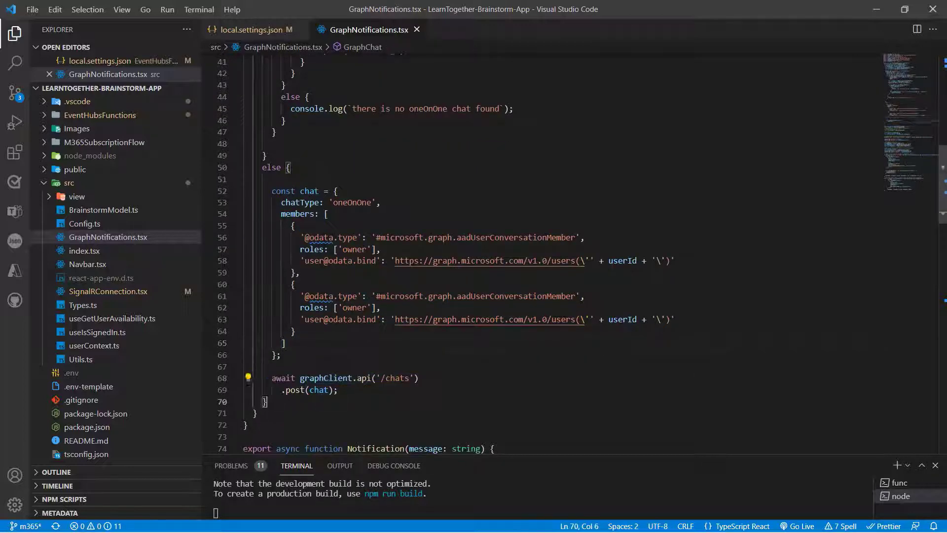